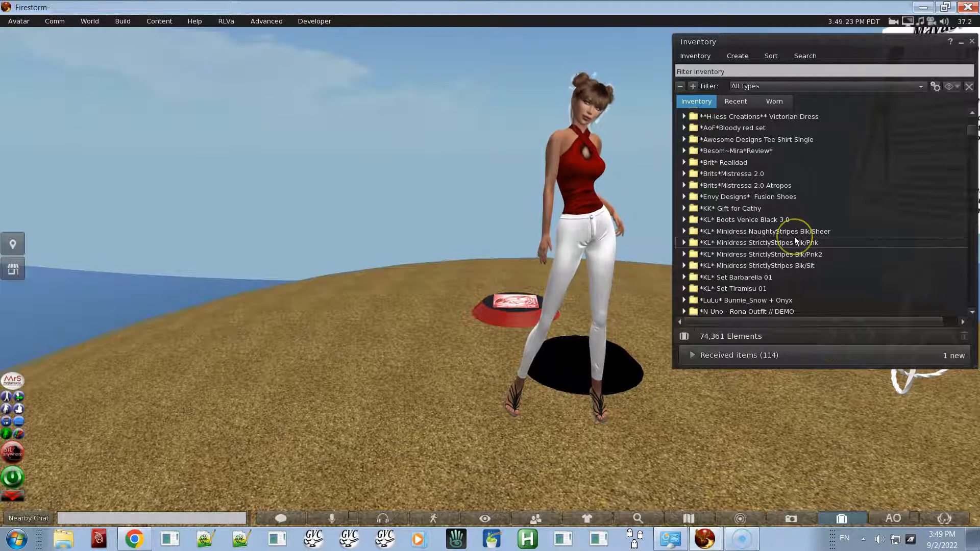
# Filter the inventory for 'MayaStar6.0' and collapse the Trash results
pyautogui.click(782, 71)
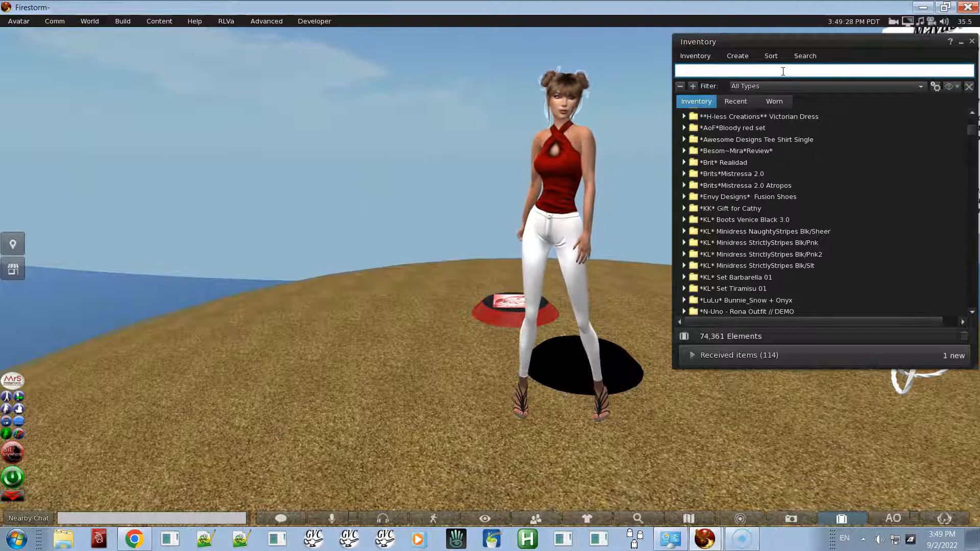
pyautogui.write('MayaS')
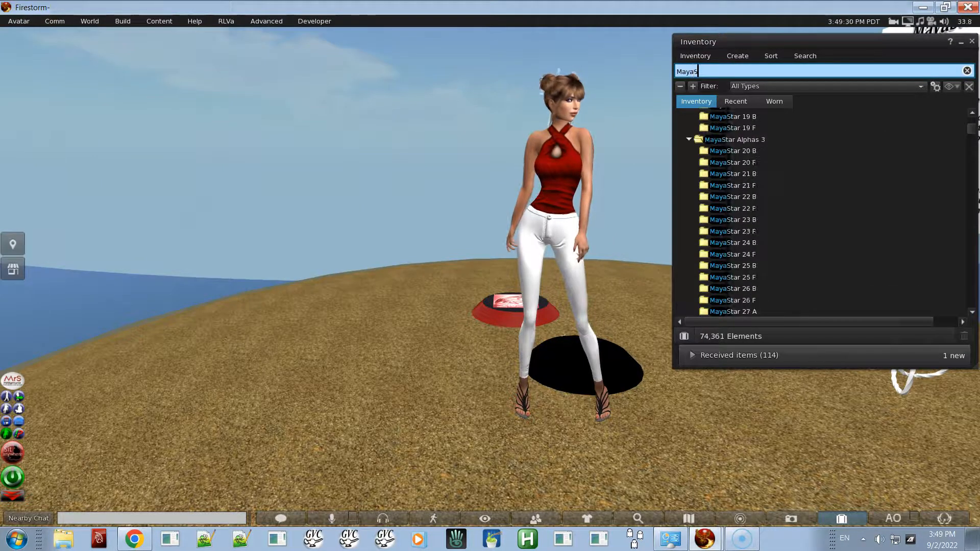
pyautogui.write('tar')
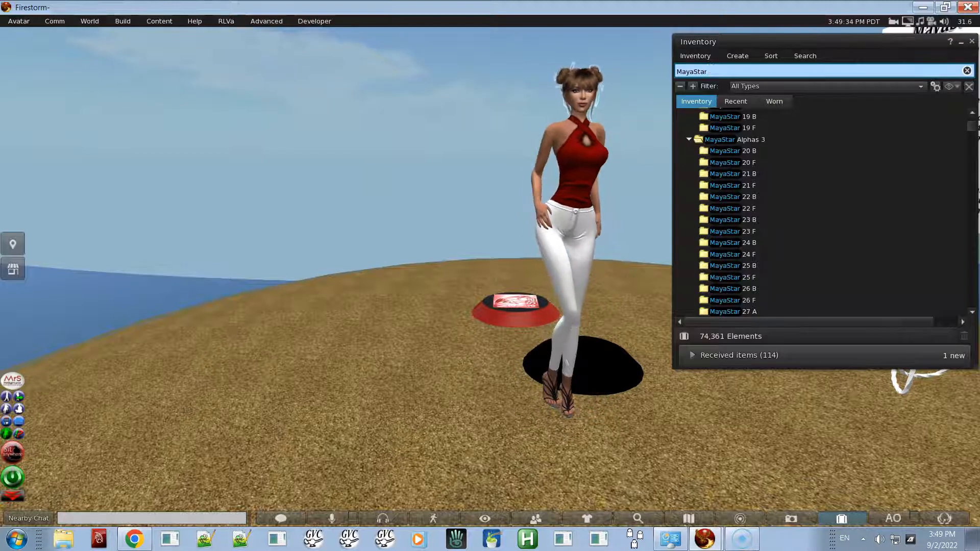
pyautogui.write('6.0')
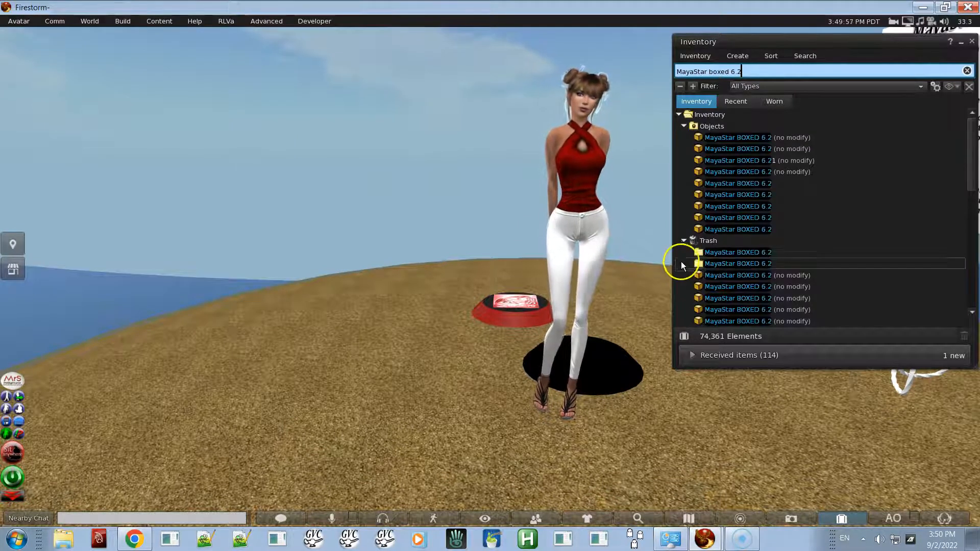
pyautogui.click(684, 241)
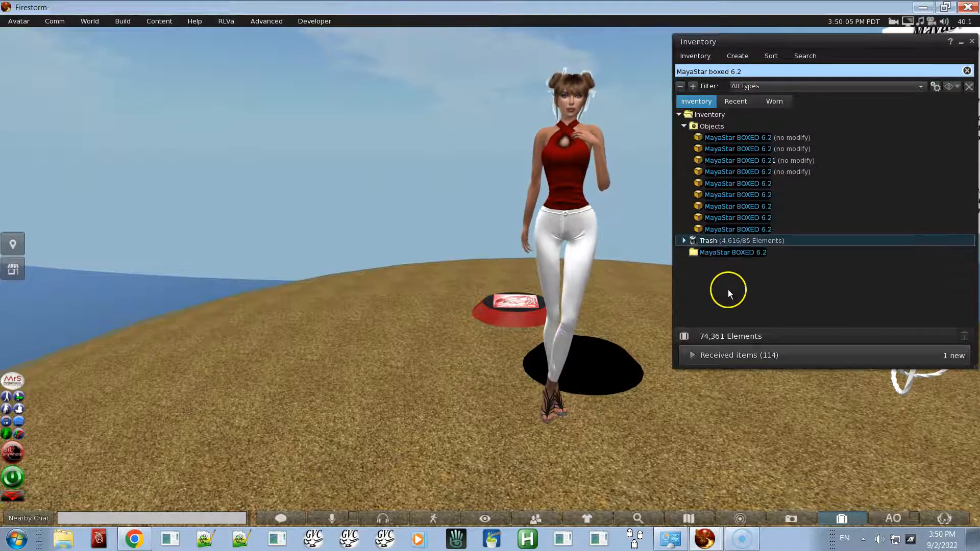
# Replace the inventory filter text with 'MayaStar 6.0'
pyautogui.click(737, 70)
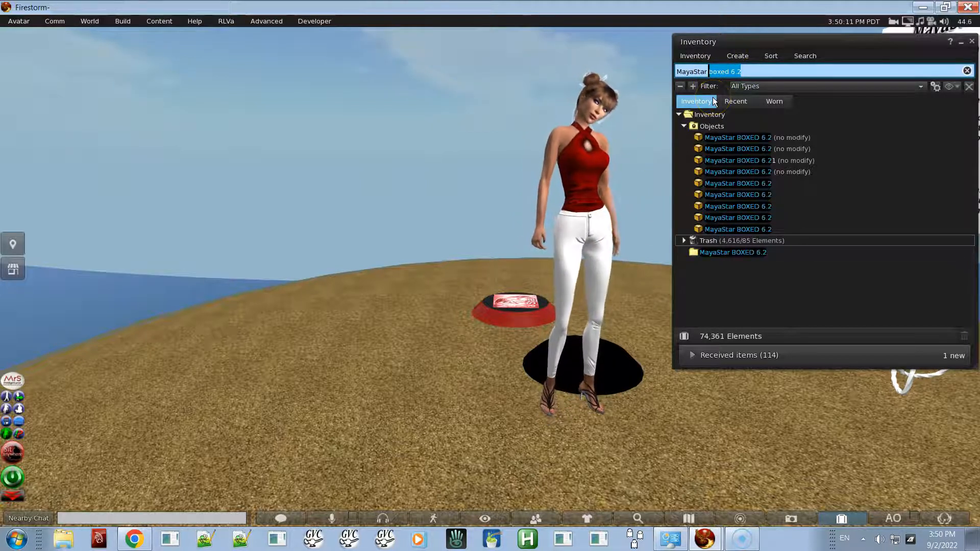
pyautogui.write('MayaStar 6.0')
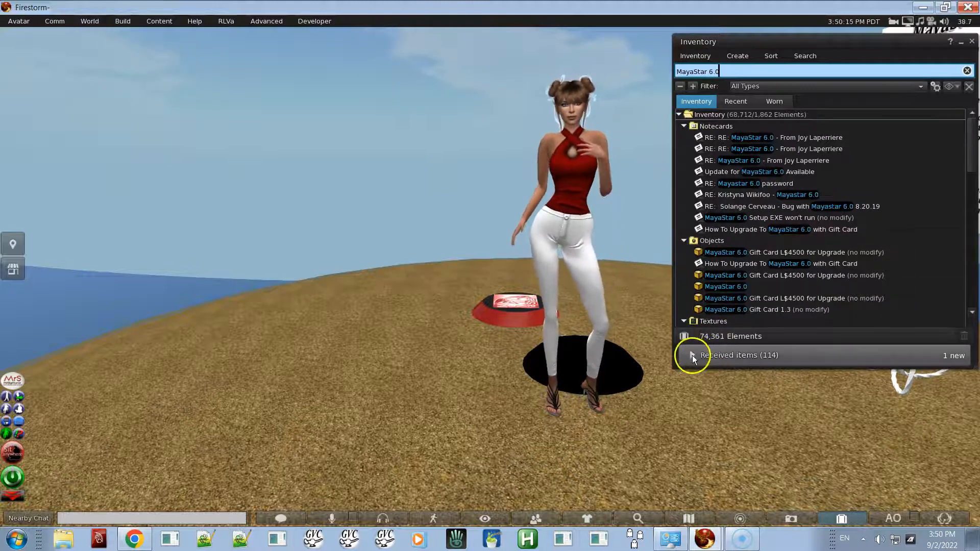
# Expand Received items, clear the filter and rez the Update Checker MayaStar on the ground
pyautogui.click(691, 356)
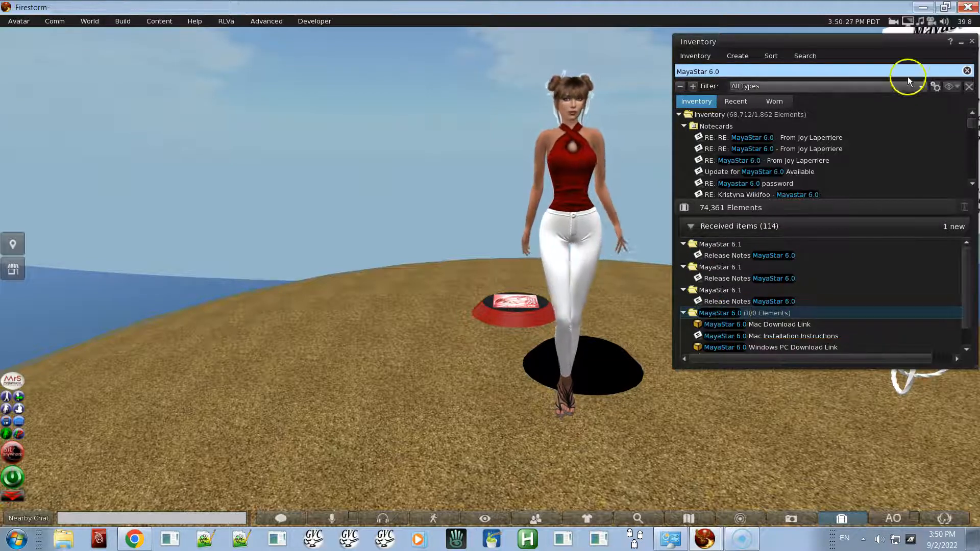
pyautogui.click(967, 71)
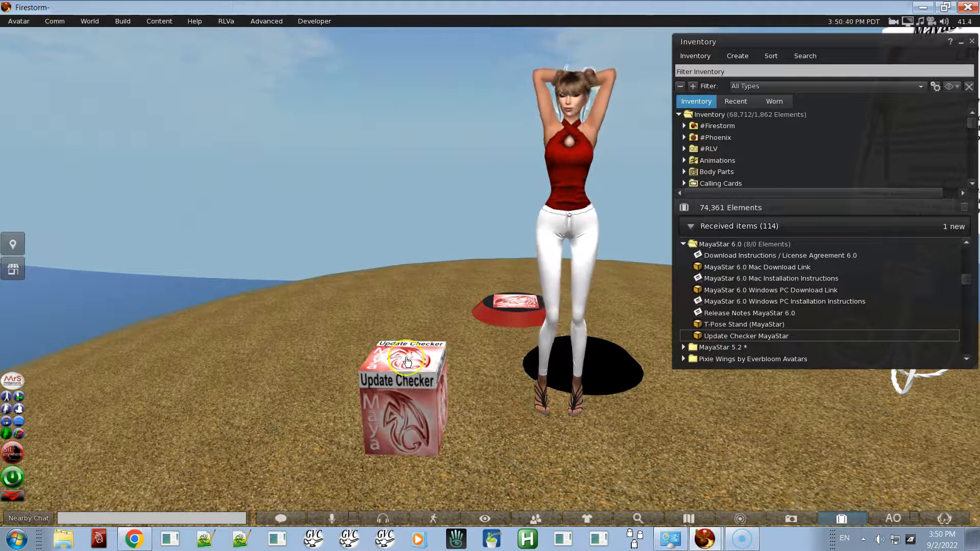
# Touch the Update Checker, accept the MayaStar BOXED 6.2 delivery and delete the checker
pyautogui.click(405, 358)
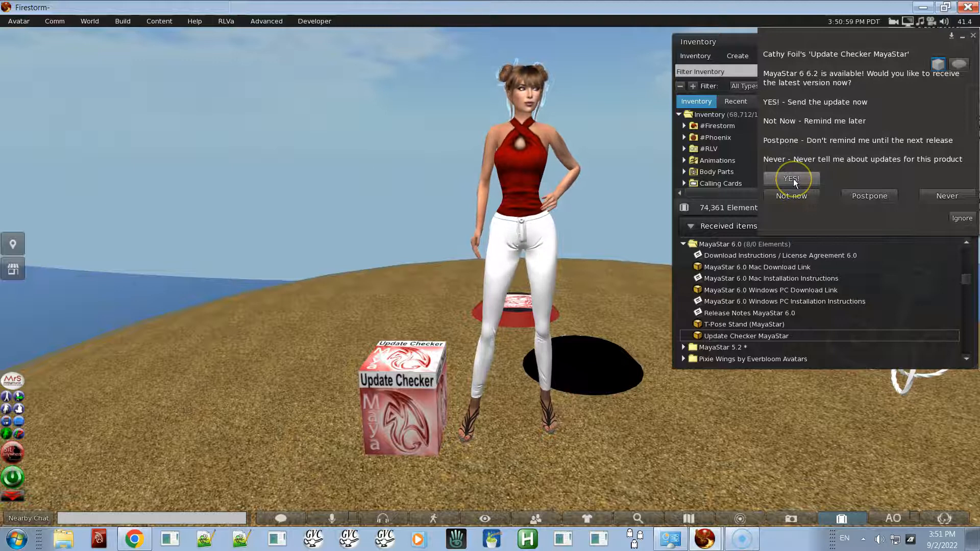
pyautogui.click(792, 196)
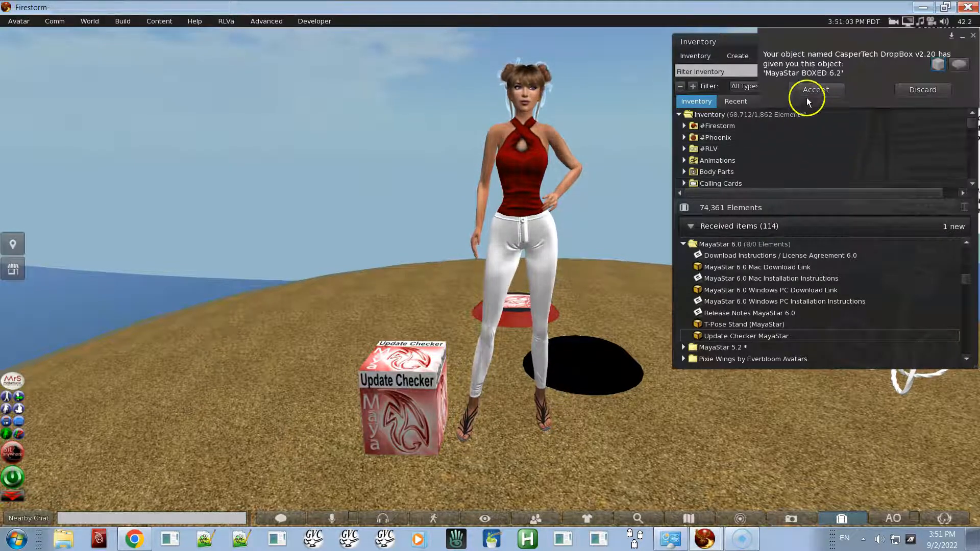
pyautogui.click(815, 90)
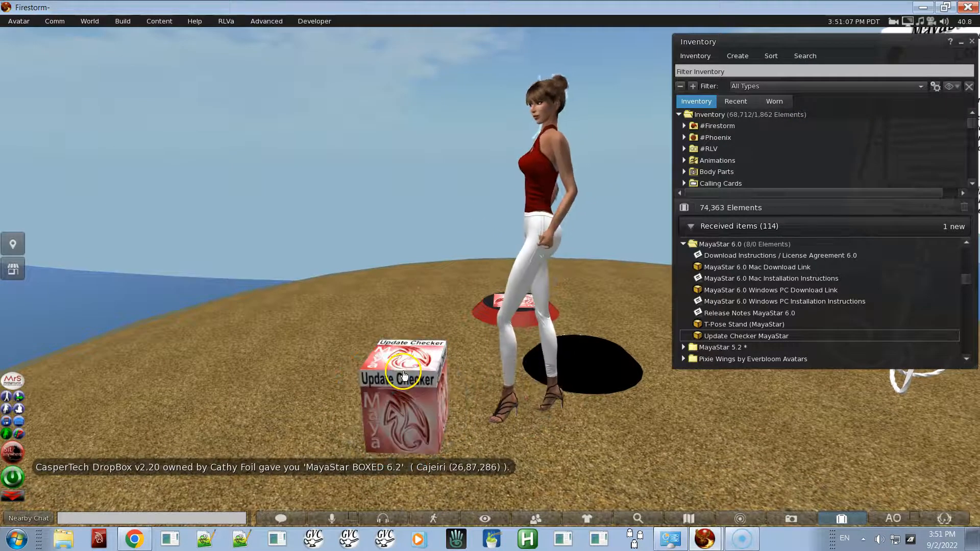
pyautogui.rightClick(403, 374)
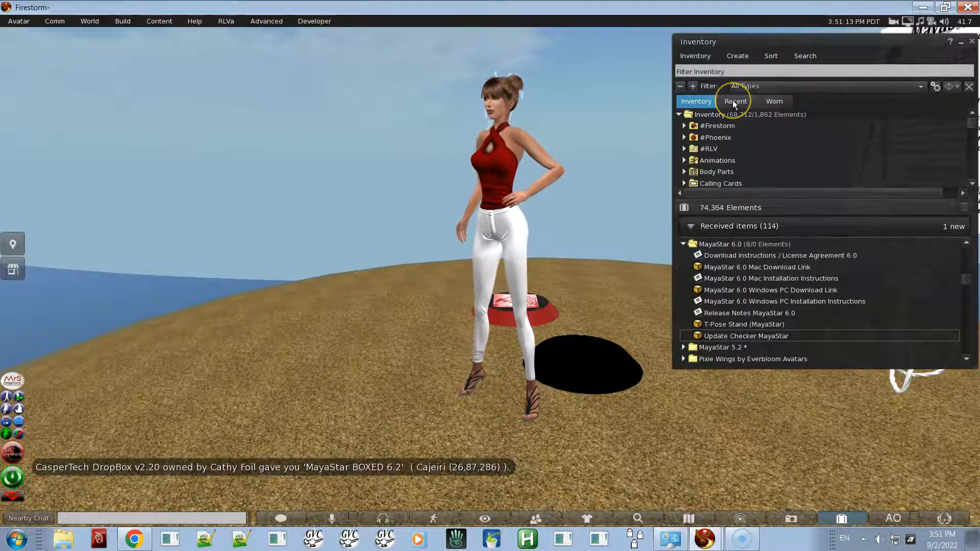
# From Recent Objects, rez the MayaStar BOXED 6.2 box on the ground
pyautogui.click(737, 101)
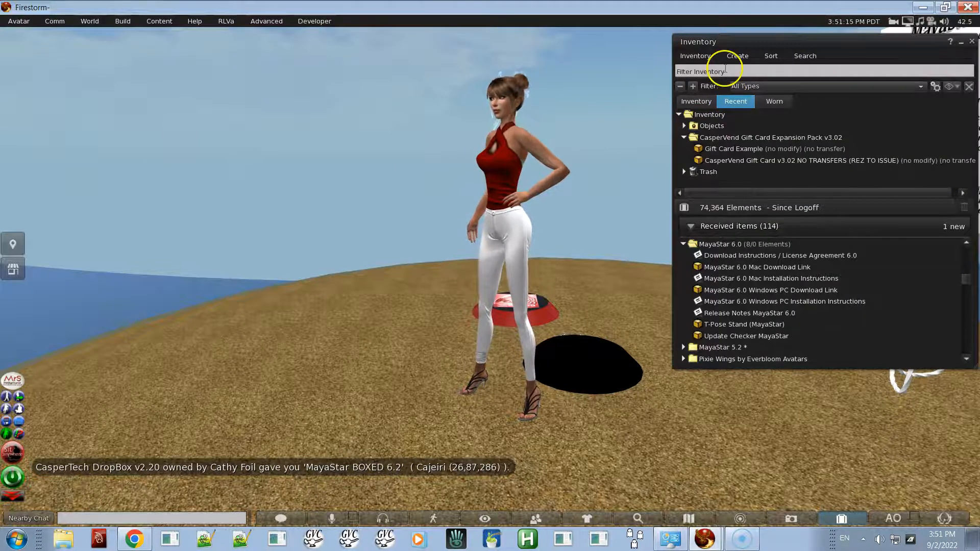
pyautogui.click(685, 126)
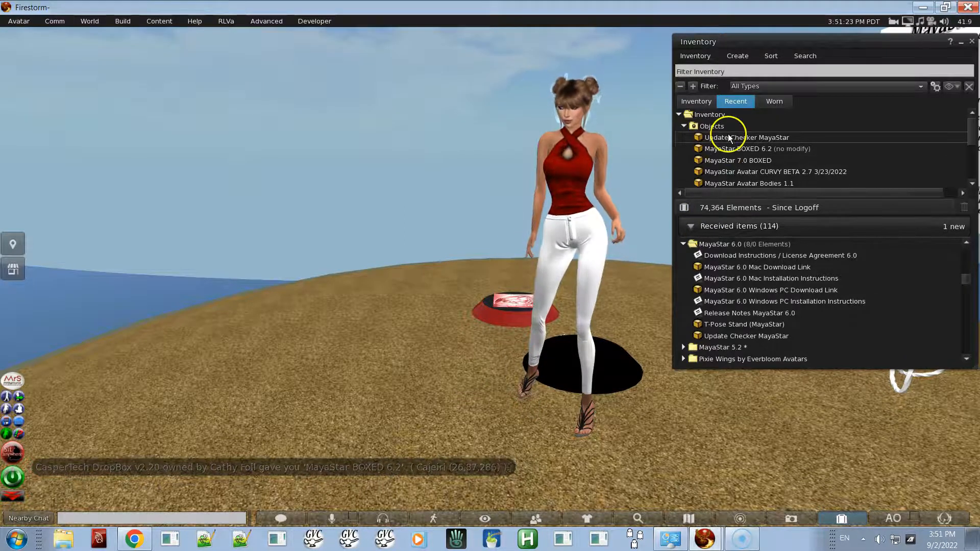
pyautogui.rightClick(747, 136)
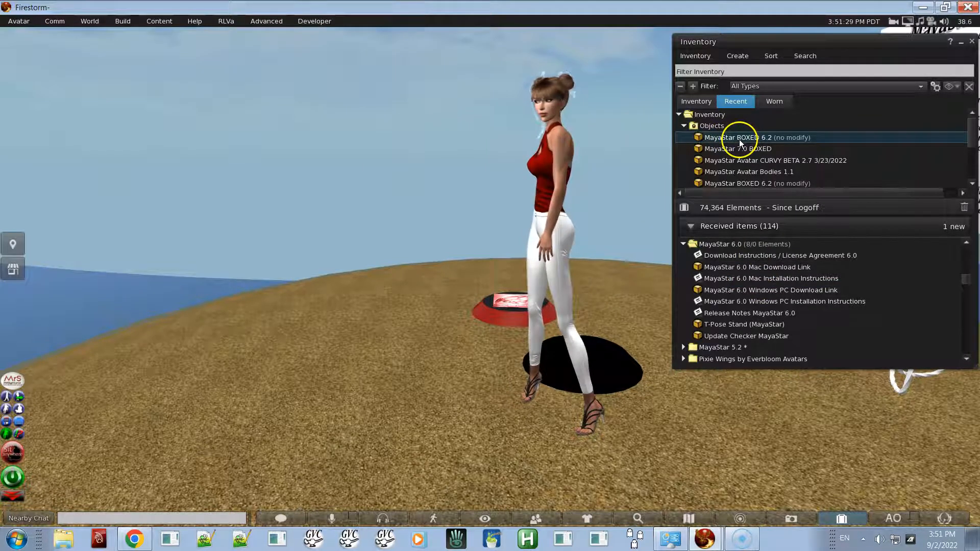
pyautogui.click(692, 226)
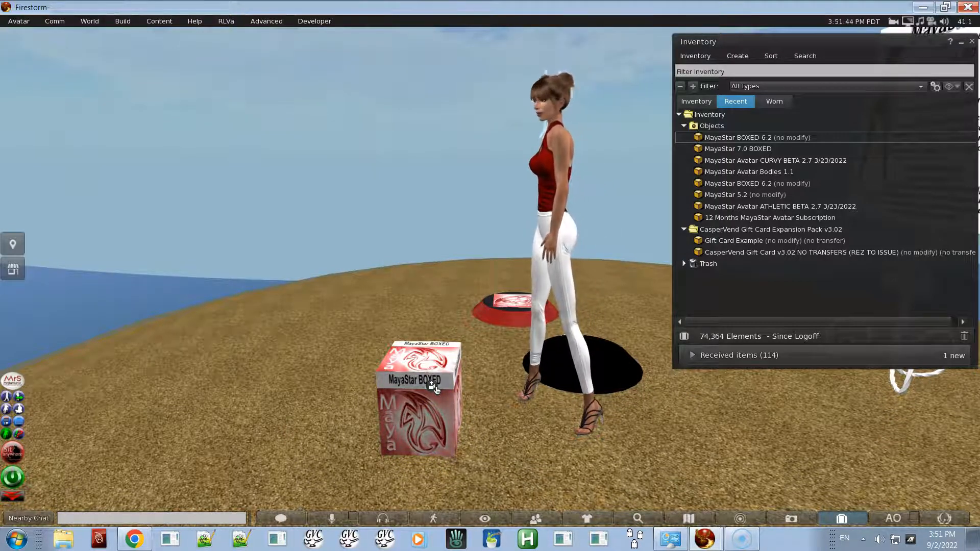
# Unpack the MayaStar BOXED box and close its instruction notecards
pyautogui.doubleClick(417, 388)
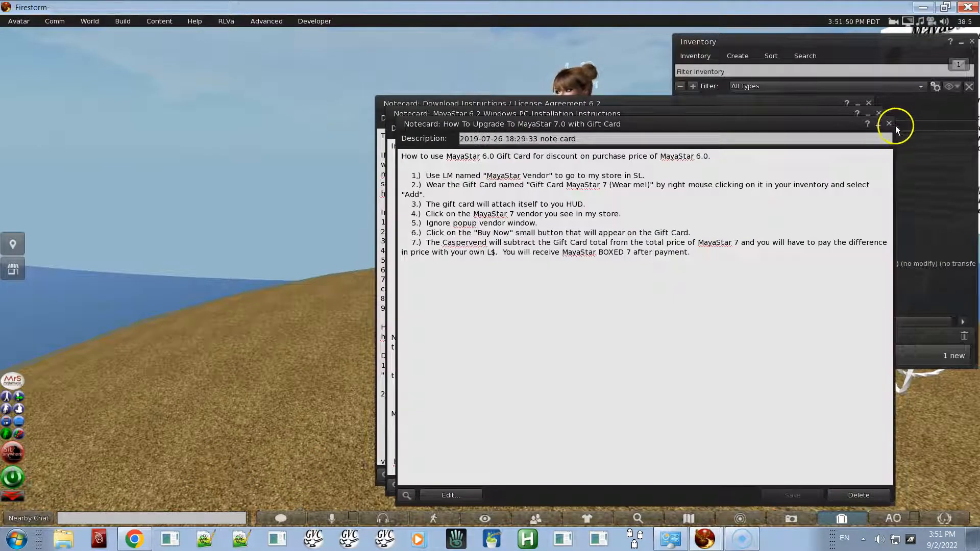
pyautogui.click(889, 124)
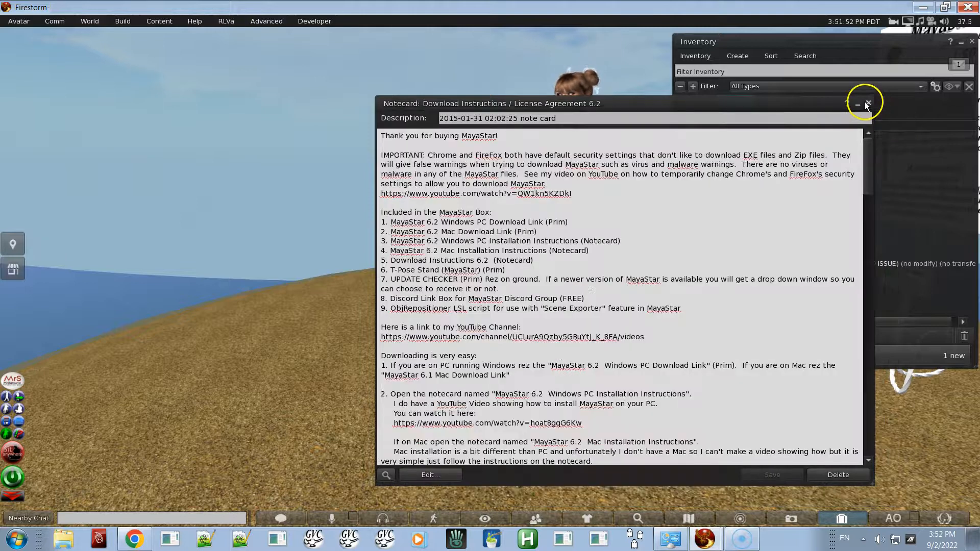
pyautogui.click(867, 103)
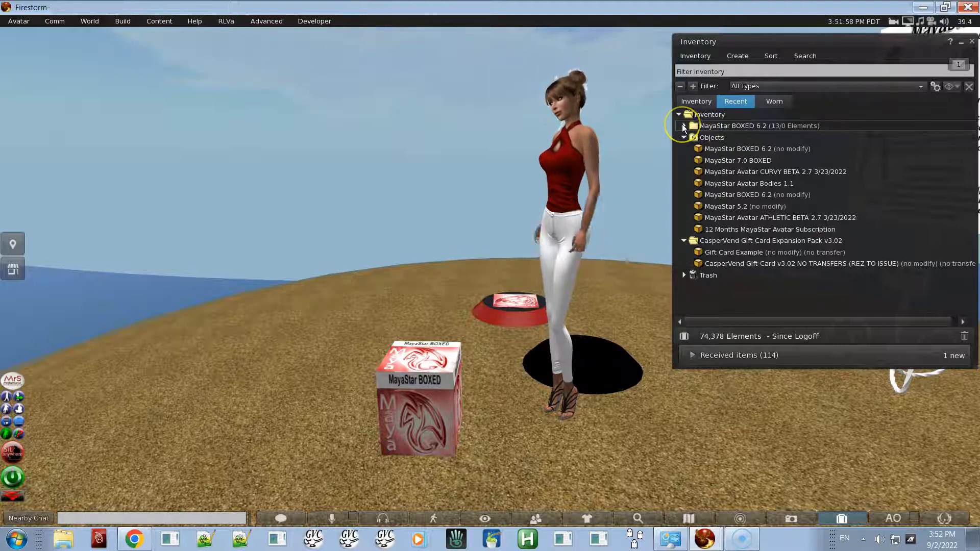
# Expand the unpacked MayaStar BOXED 6.2 folder and close the remaining notecards
pyautogui.click(685, 126)
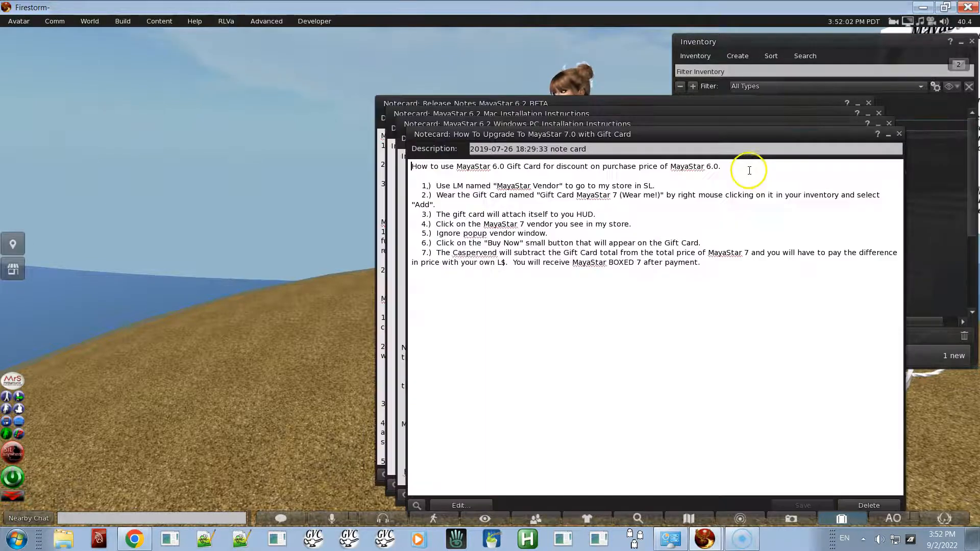
pyautogui.click(888, 134)
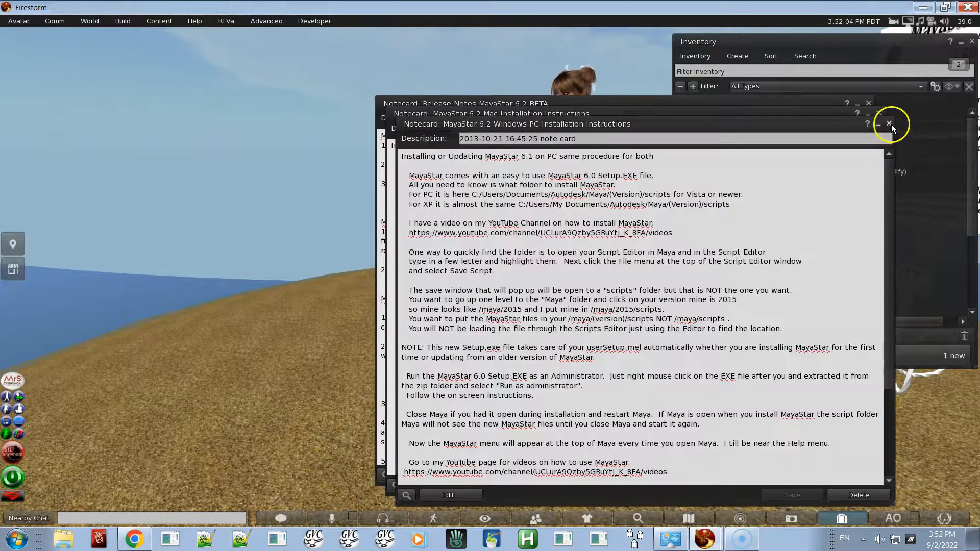
pyautogui.click(887, 124)
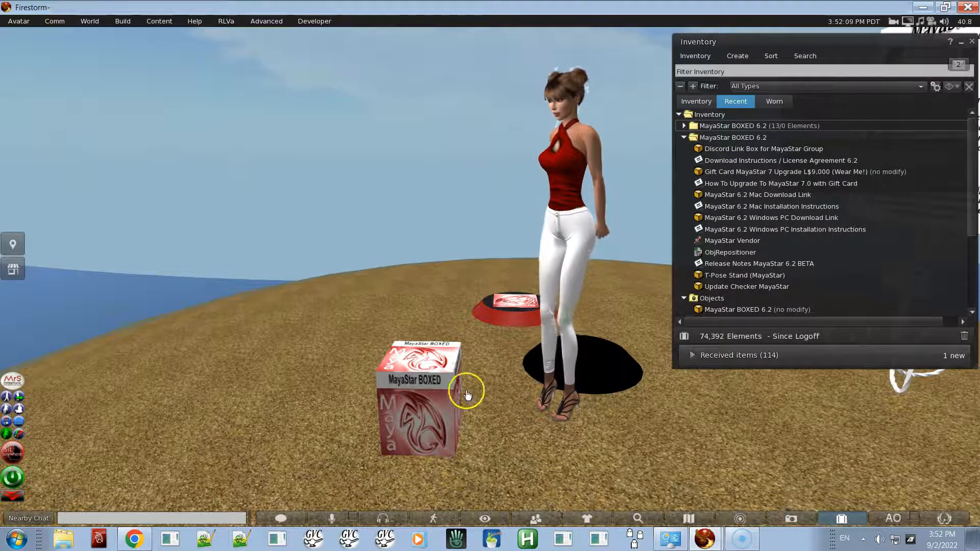
# Take the MayaStar box back and wear the Gift Card MayaStar 7 Upgrade as a HUD
pyautogui.rightClick(418, 400)
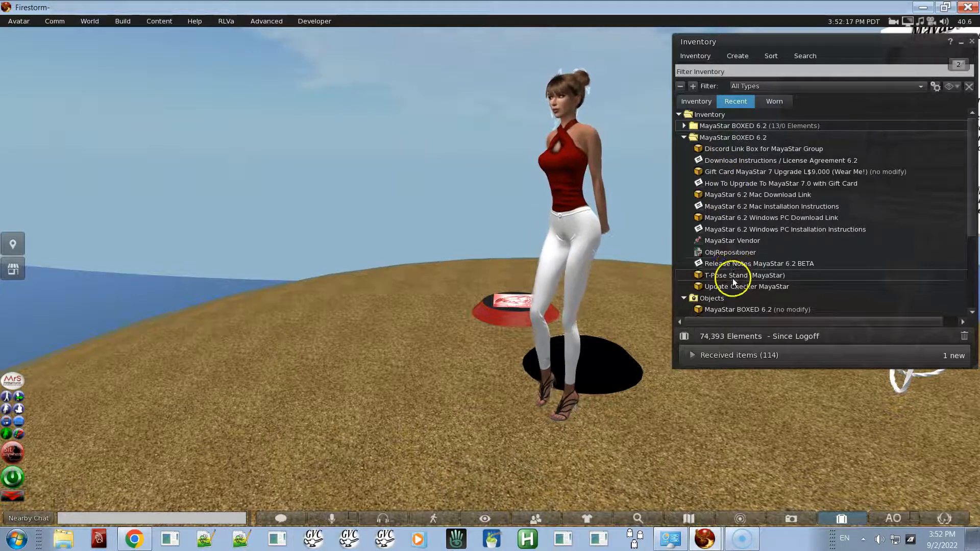
pyautogui.click(782, 171)
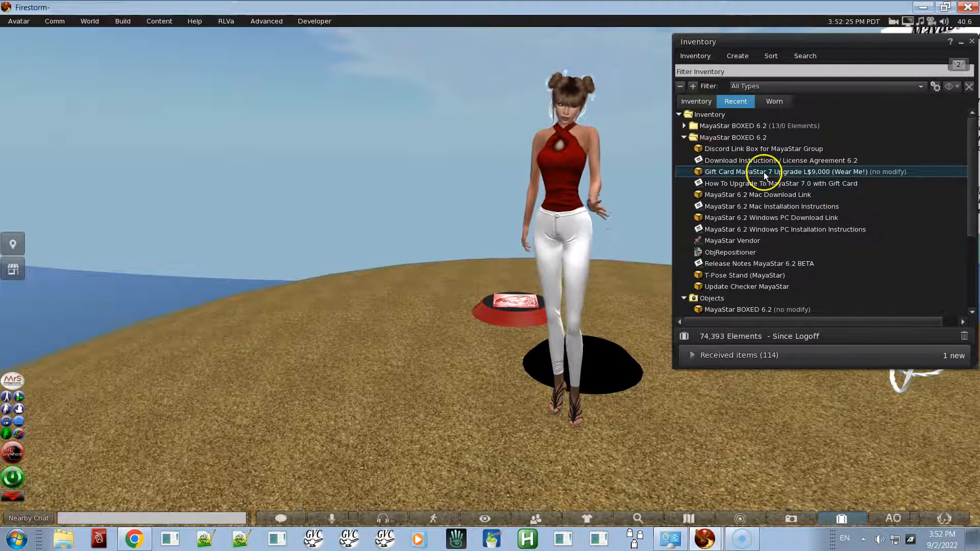
pyautogui.rightClick(763, 172)
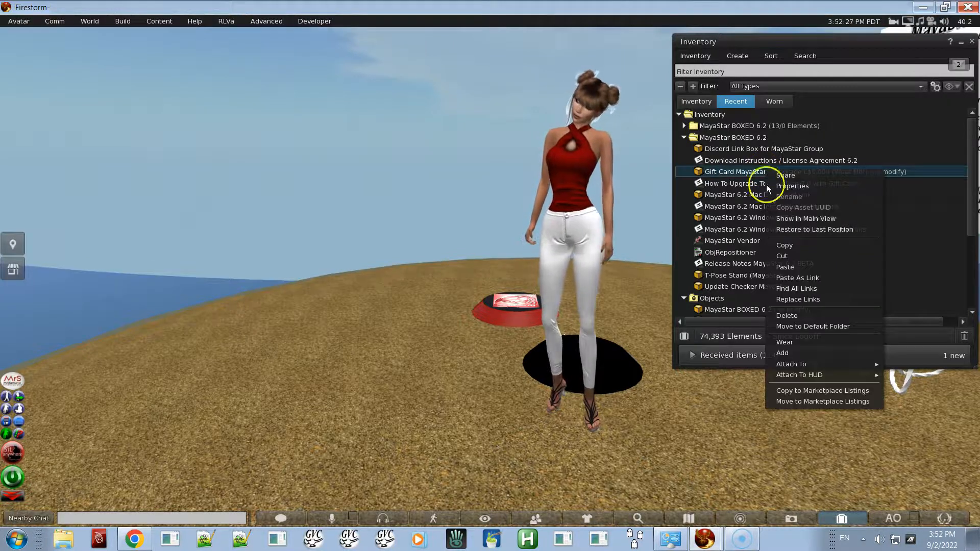
pyautogui.click(784, 342)
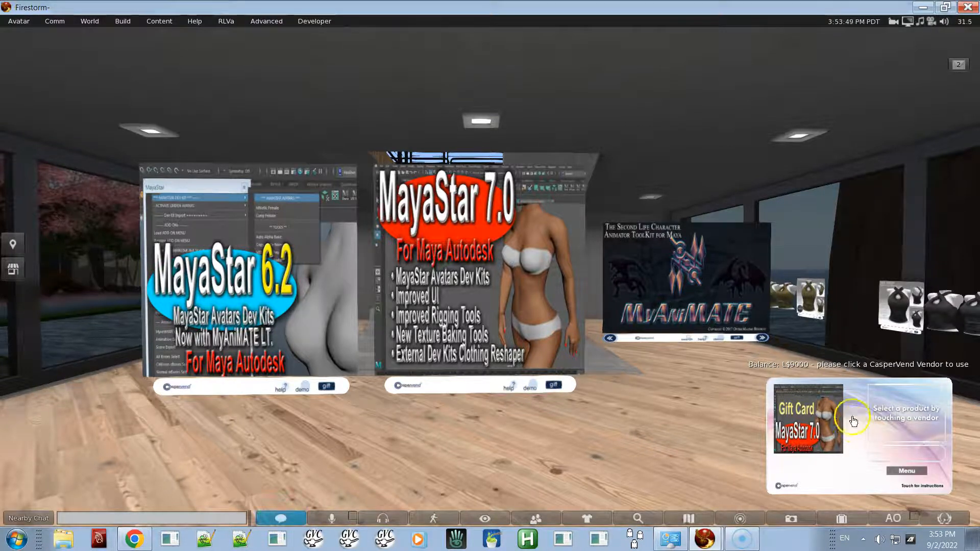
pyautogui.moveTo(704, 380)
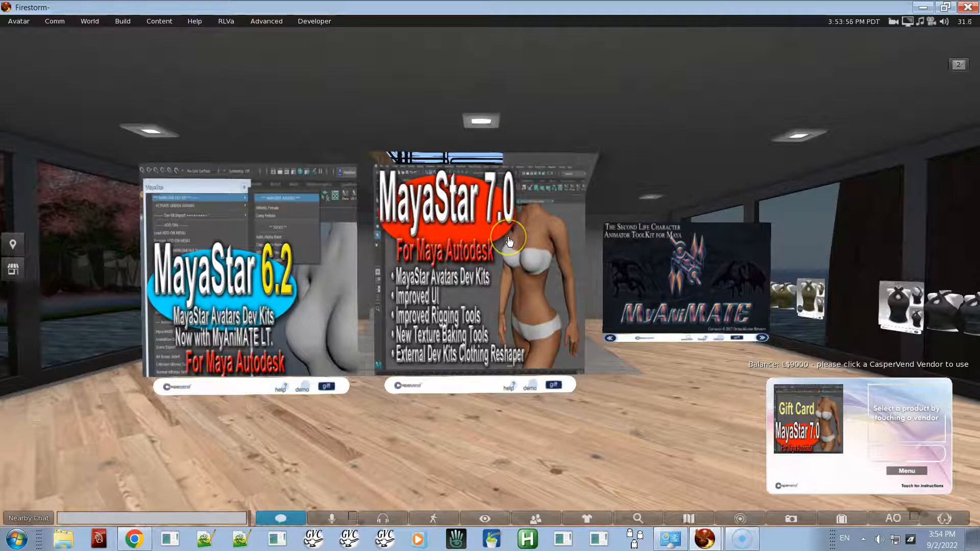
# Select MayaStar 7.0 at the store vendor so the gift card HUD offers it for L$11000
pyautogui.click(507, 241)
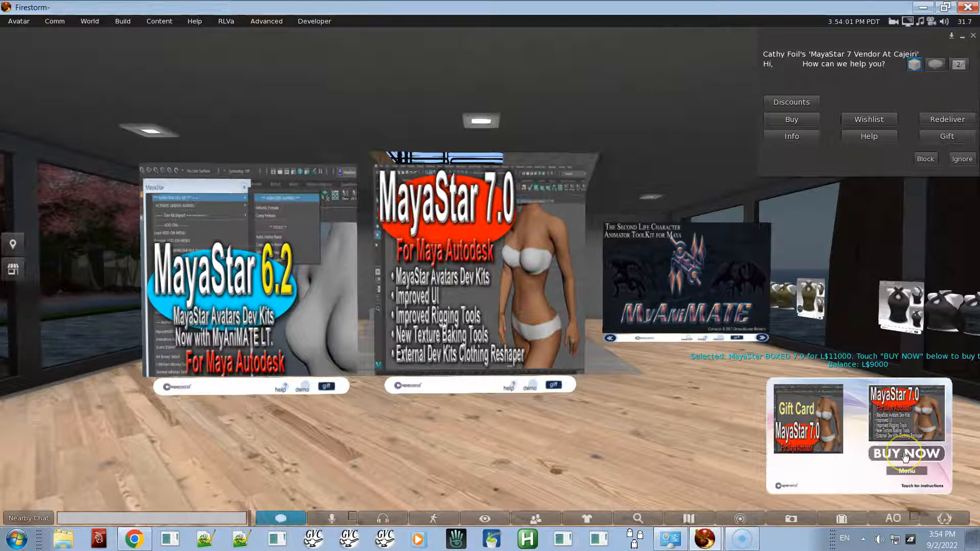
# Buy MayaStar 7.0 via the gift card HUD and agree to pay the extra L$2000
pyautogui.click(907, 454)
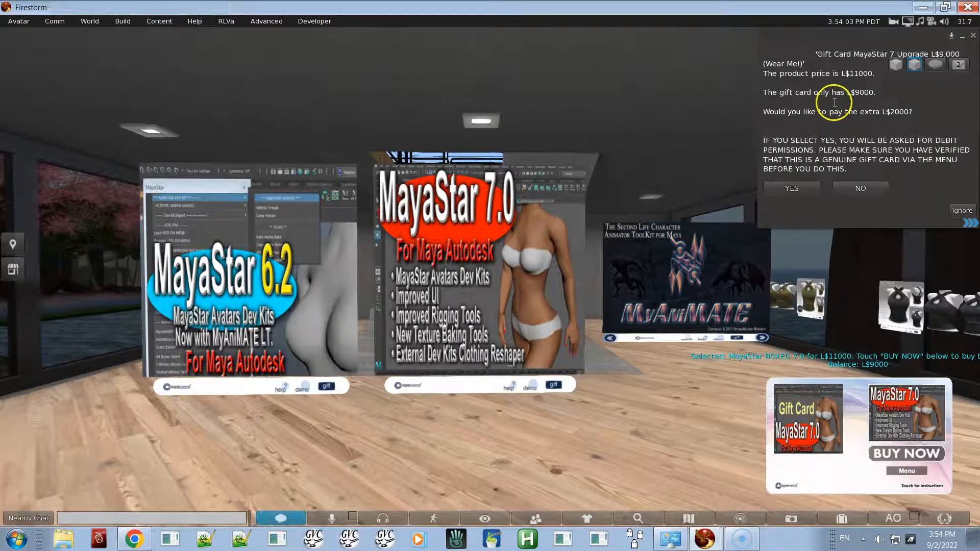
pyautogui.moveTo(518, 232)
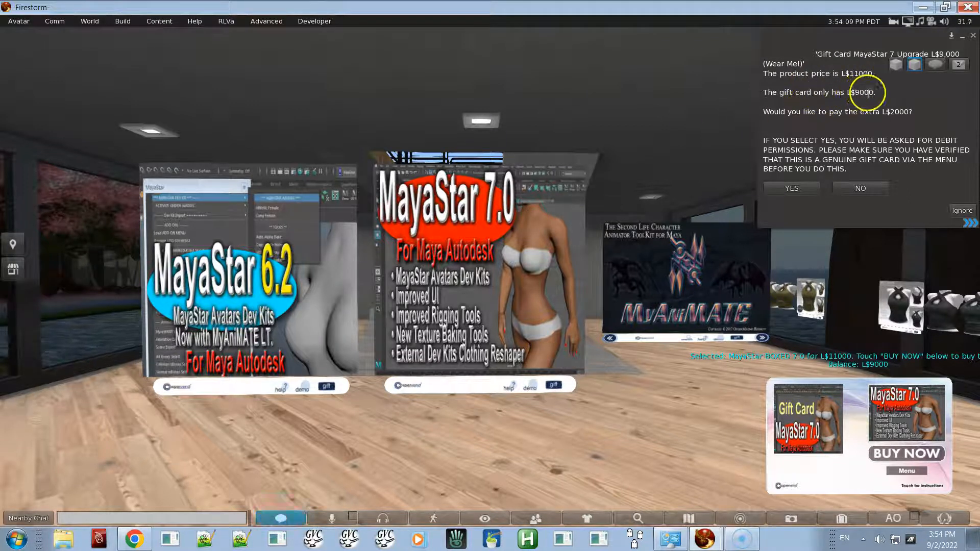
pyautogui.moveTo(840, 119)
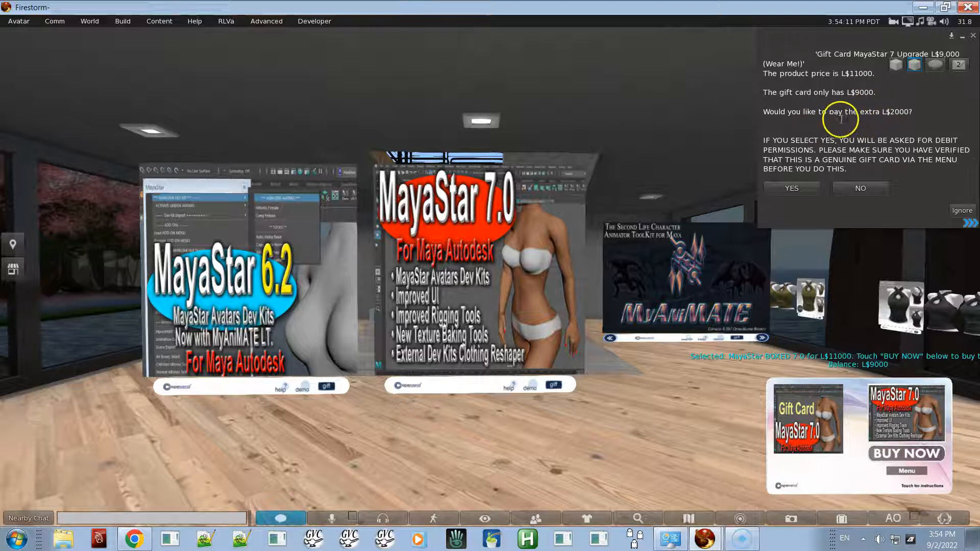
pyautogui.moveTo(891, 118)
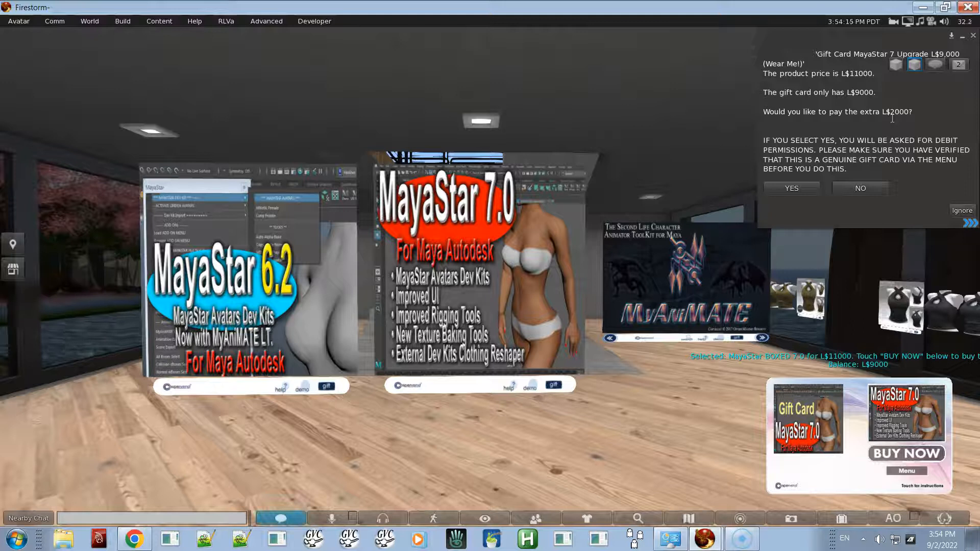
pyautogui.moveTo(354, 273)
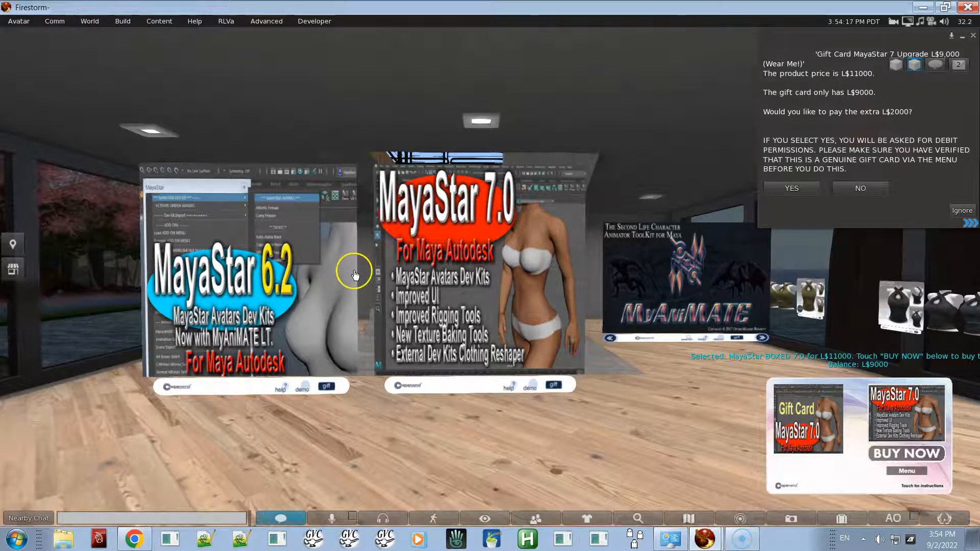
pyautogui.moveTo(468, 243)
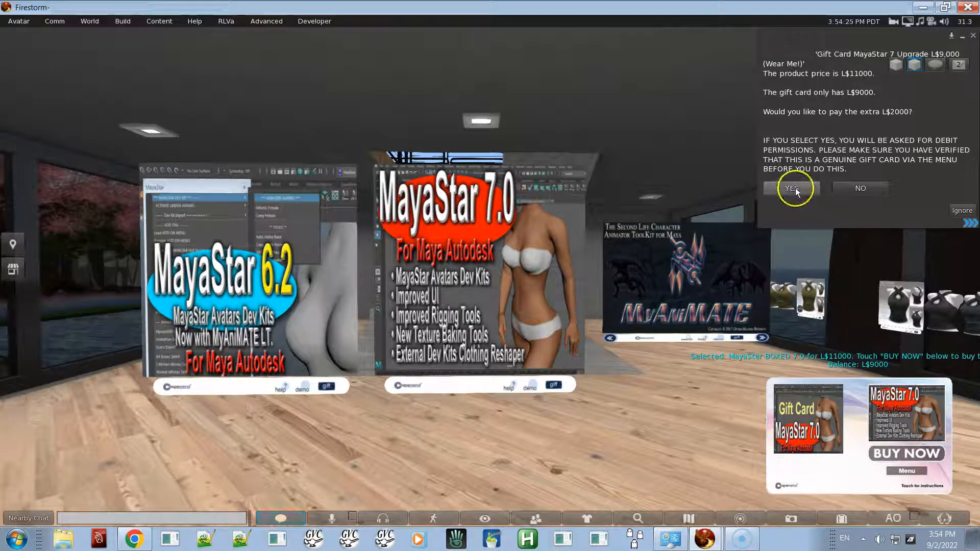
pyautogui.click(794, 187)
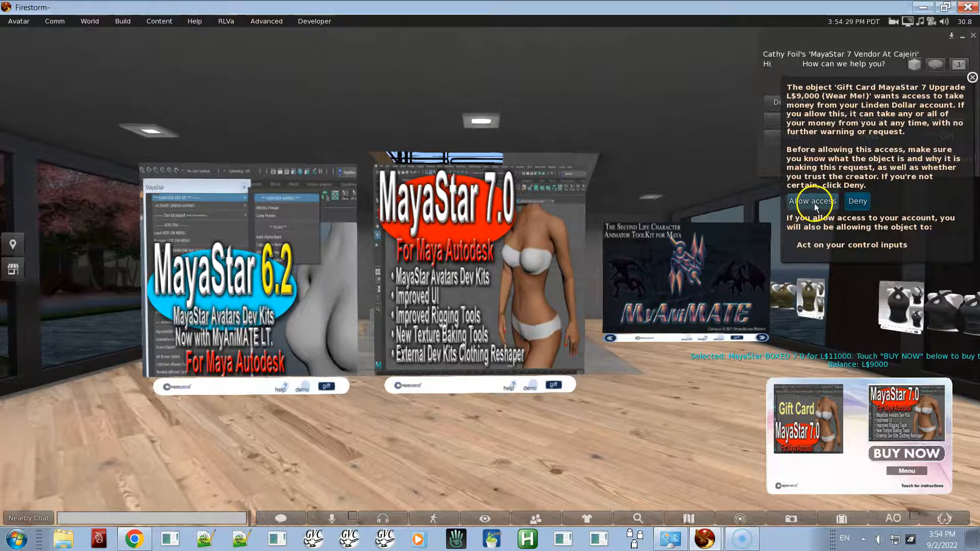
pyautogui.moveTo(857, 176)
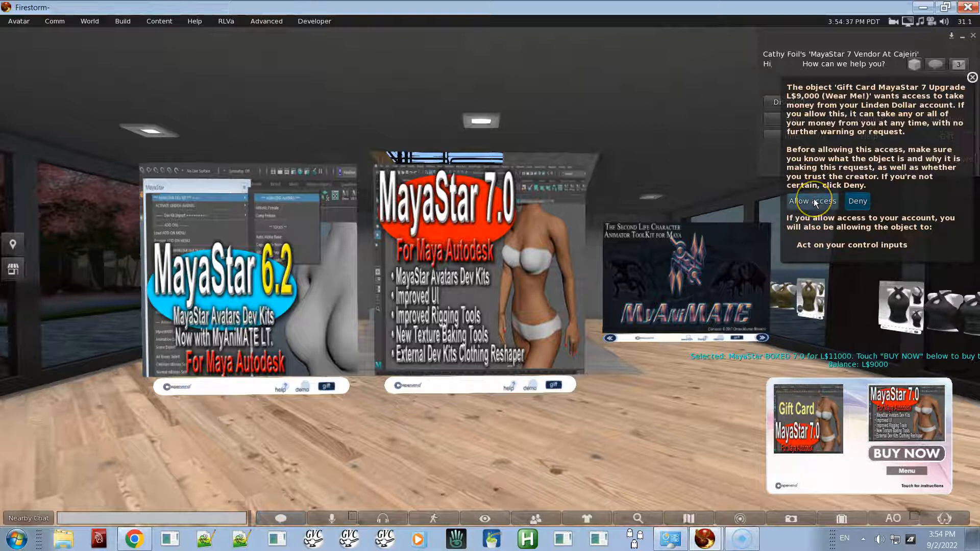
pyautogui.moveTo(840, 191)
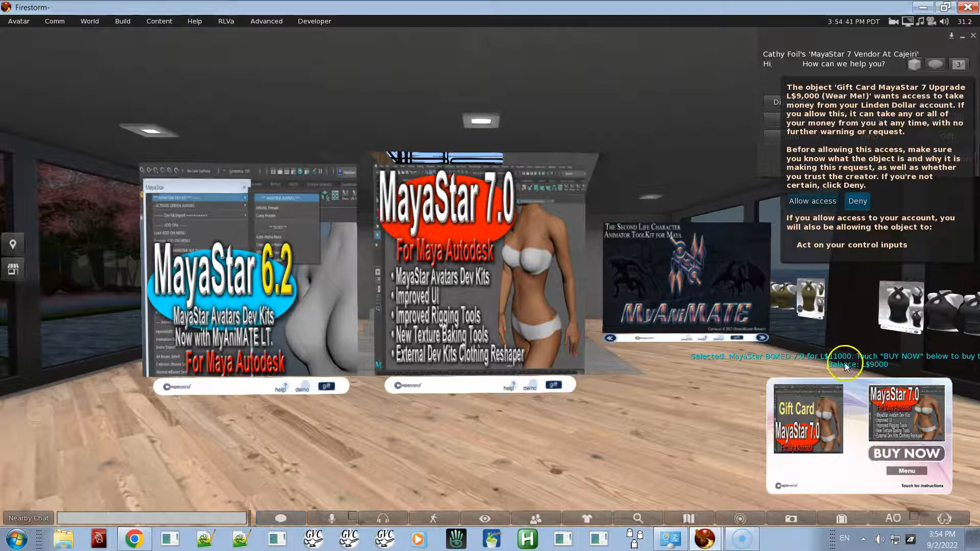
pyautogui.moveTo(856, 274)
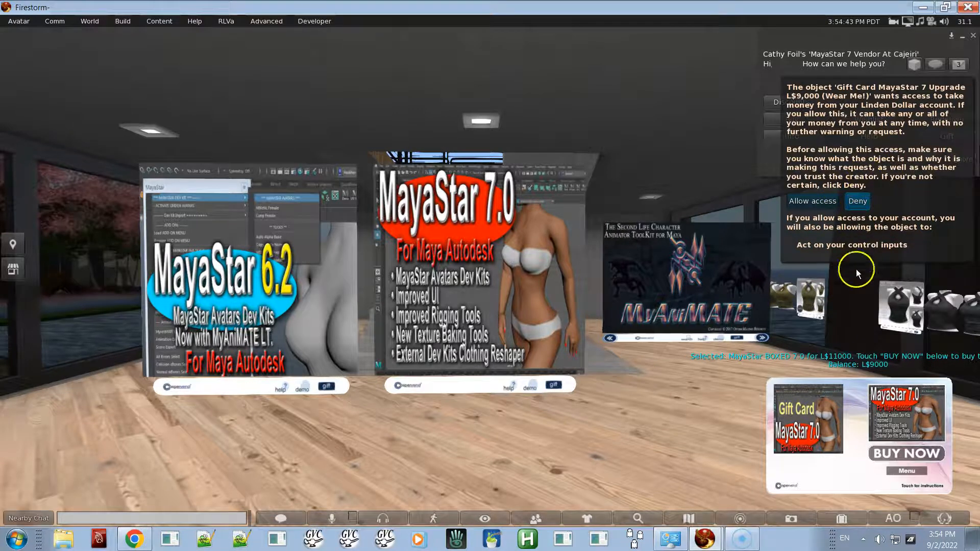
pyautogui.moveTo(869, 331)
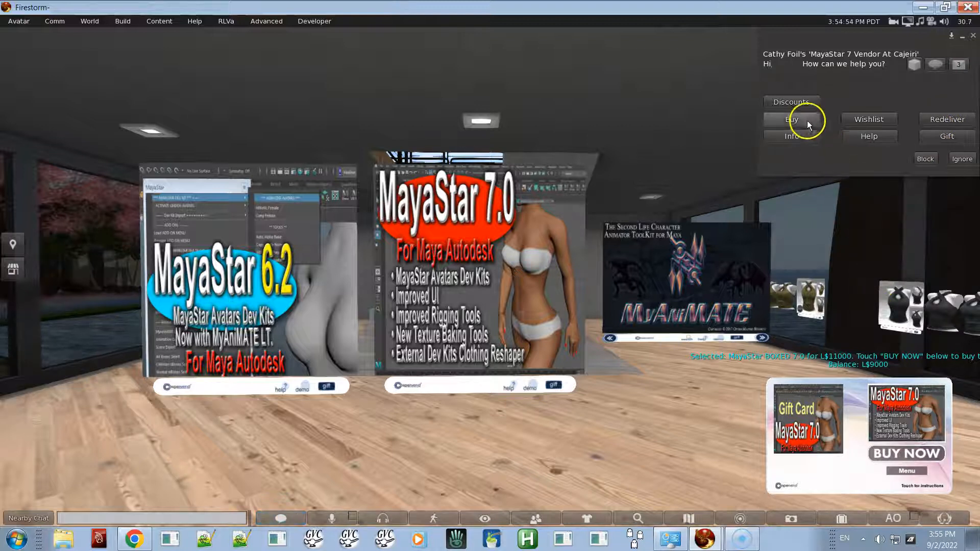
pyautogui.moveTo(840, 289)
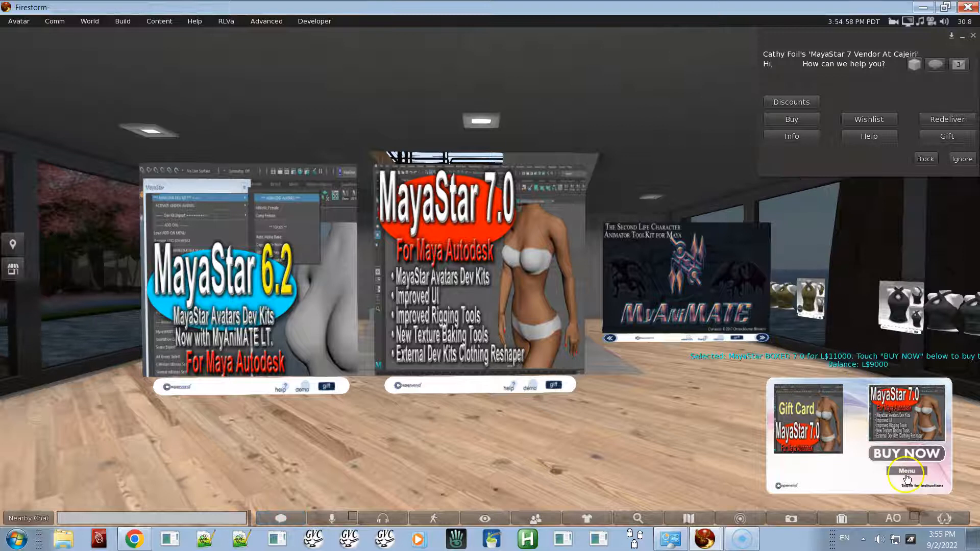
# Bring up the gift card HUD's Menu to reach its verification option
pyautogui.click(906, 471)
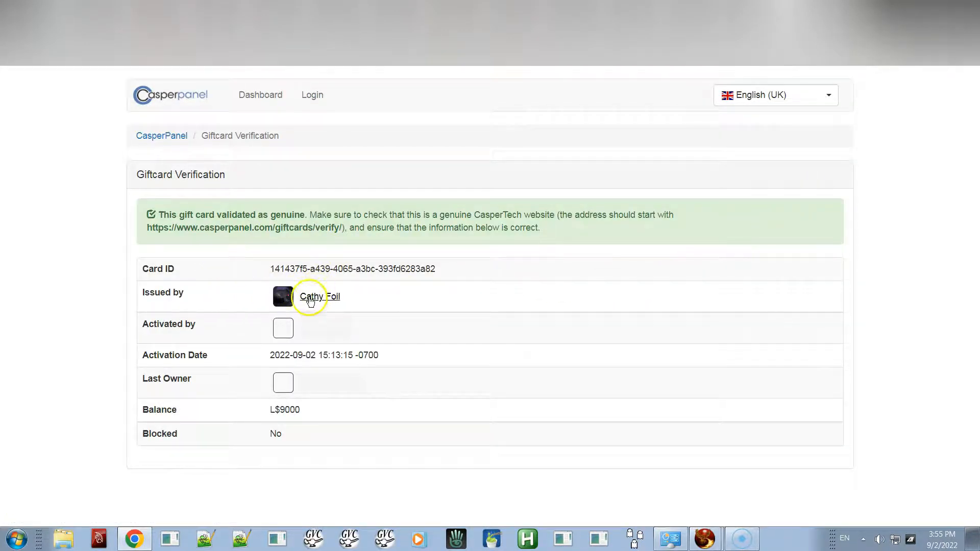
pyautogui.moveTo(539, 286)
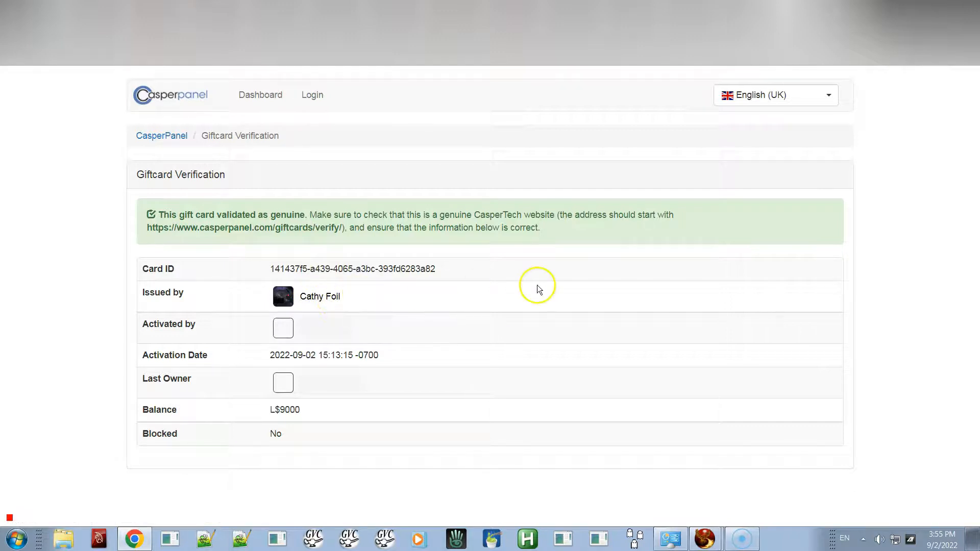
pyautogui.moveTo(385, 343)
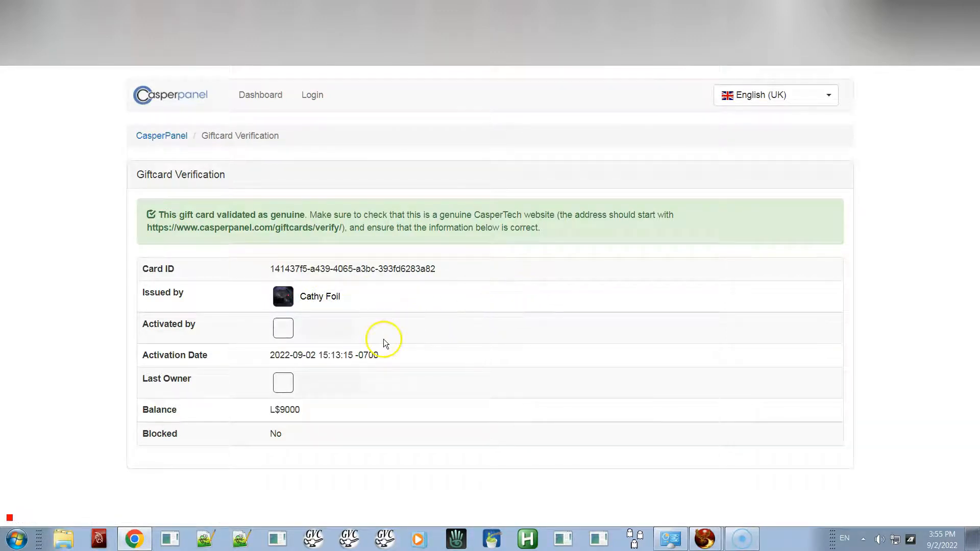
pyautogui.moveTo(403, 342)
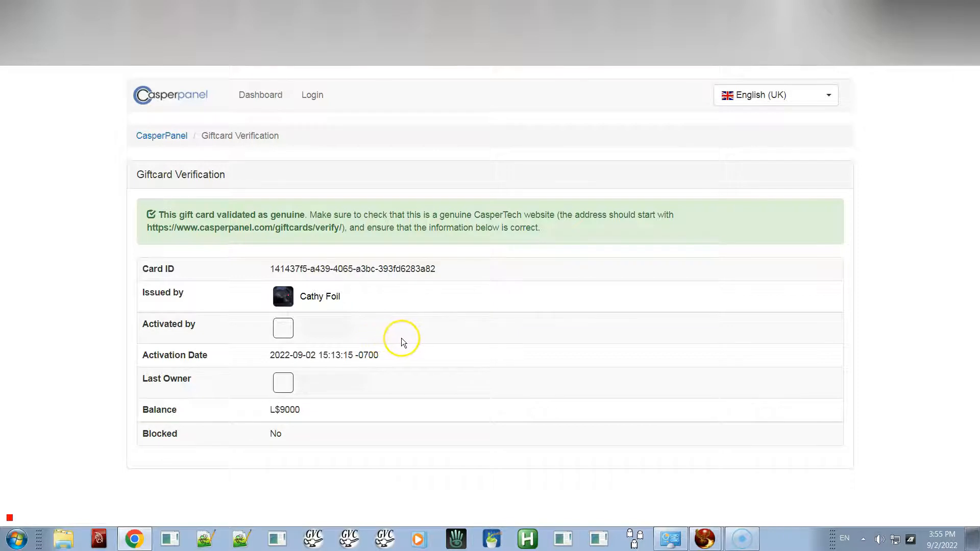
pyautogui.moveTo(404, 343)
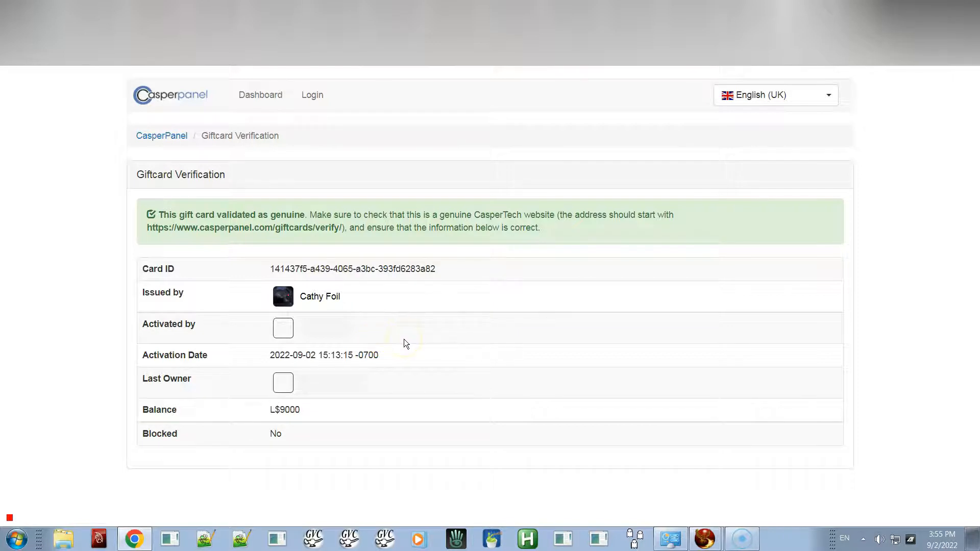
pyautogui.moveTo(405, 382)
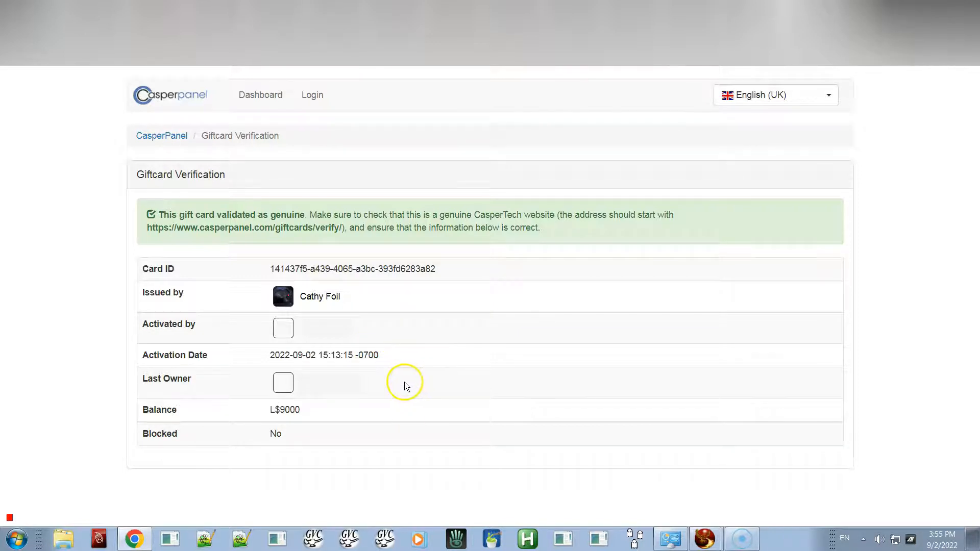
pyautogui.moveTo(425, 416)
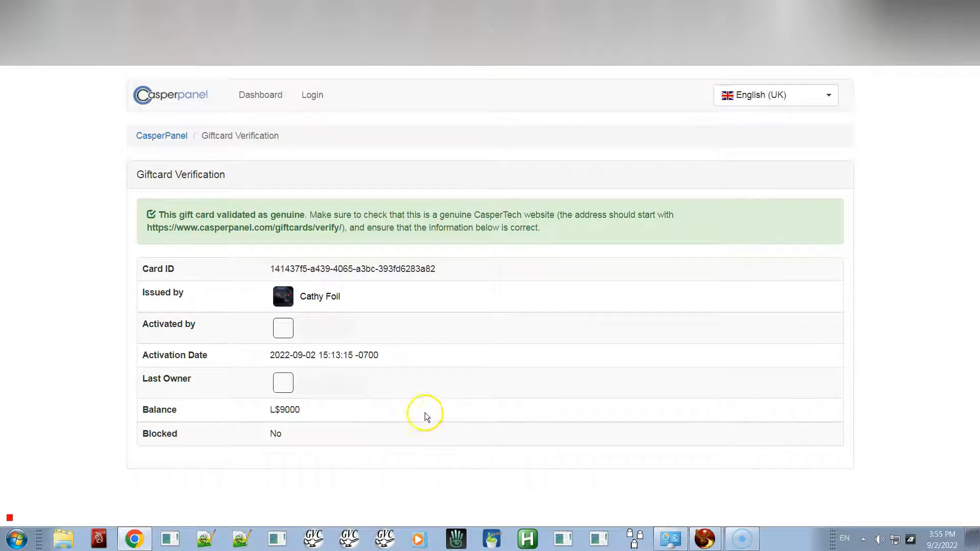
pyautogui.moveTo(215, 74)
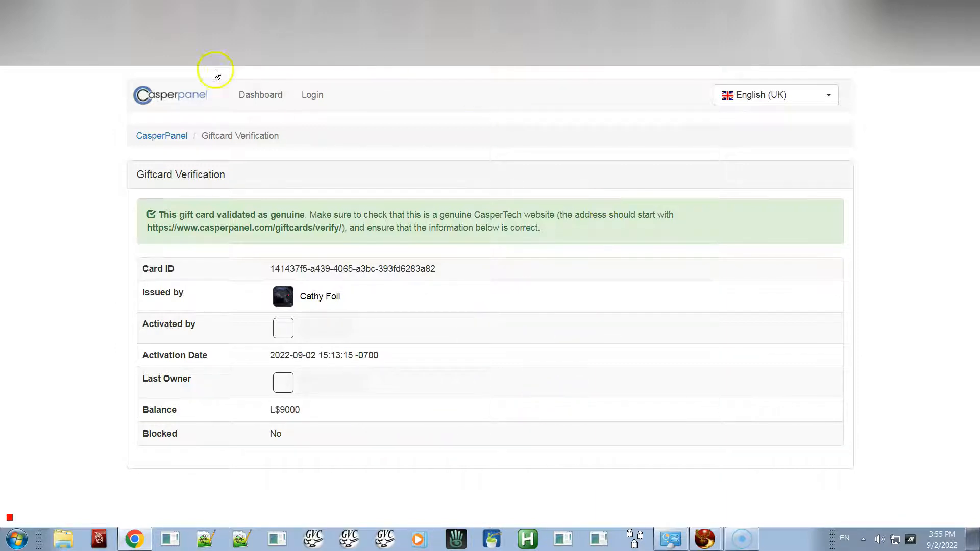
pyautogui.moveTo(173, 112)
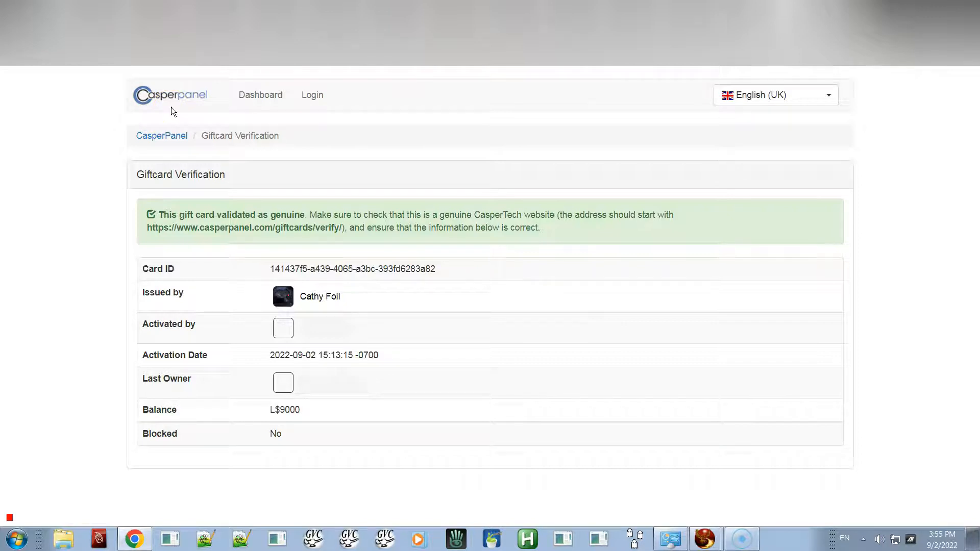
pyautogui.moveTo(165, 118)
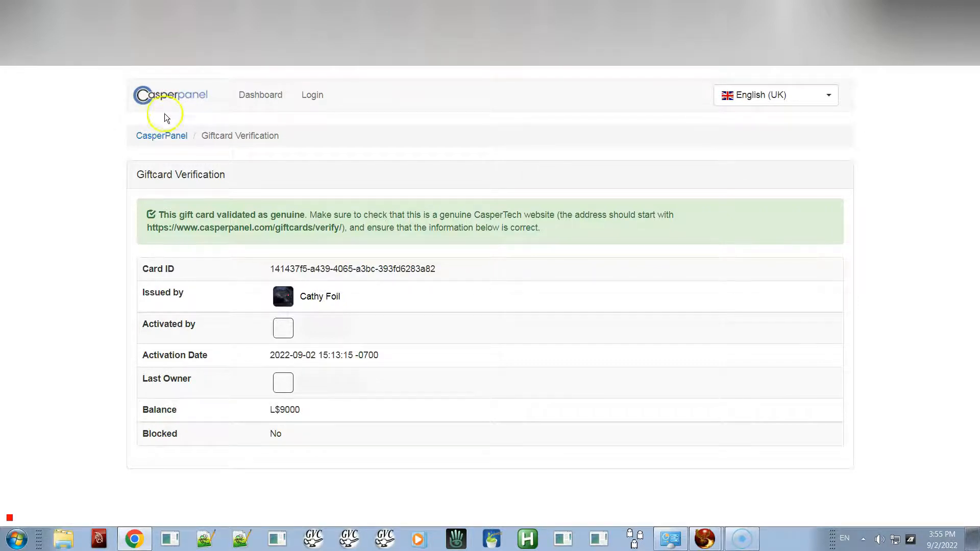
pyautogui.moveTo(23, 517)
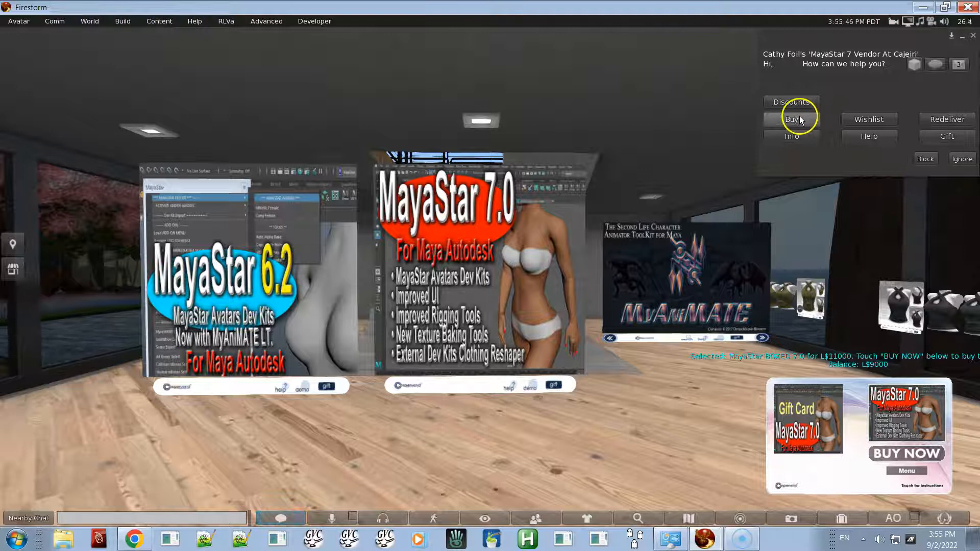
pyautogui.moveTo(868, 297)
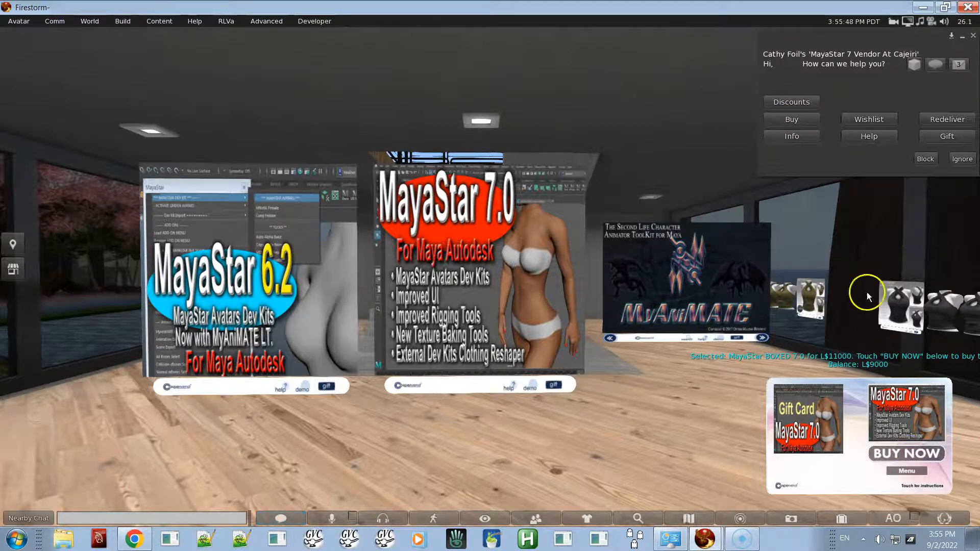
# Buy at the vendor with Gift Card as payment and acknowledge the follow-up instructions
pyautogui.click(790, 118)
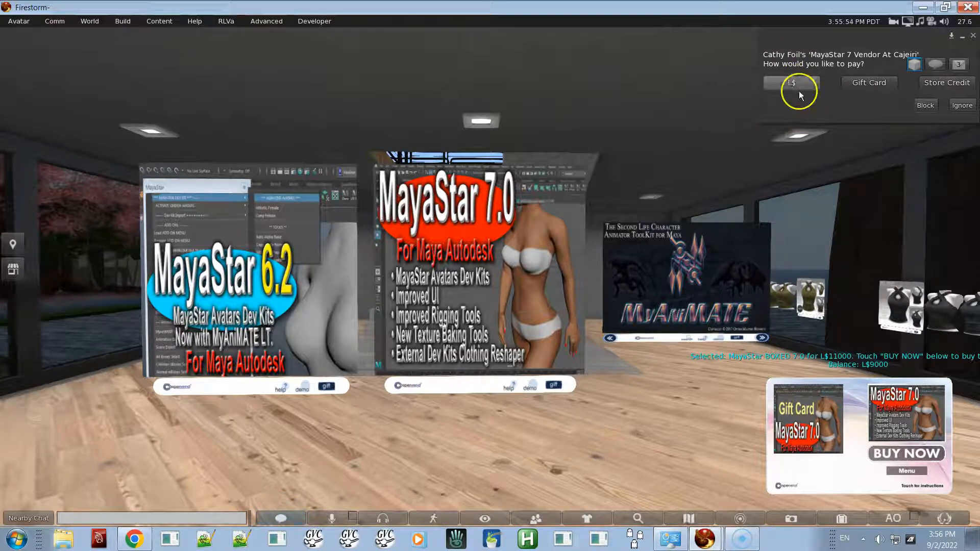
pyautogui.moveTo(868, 81)
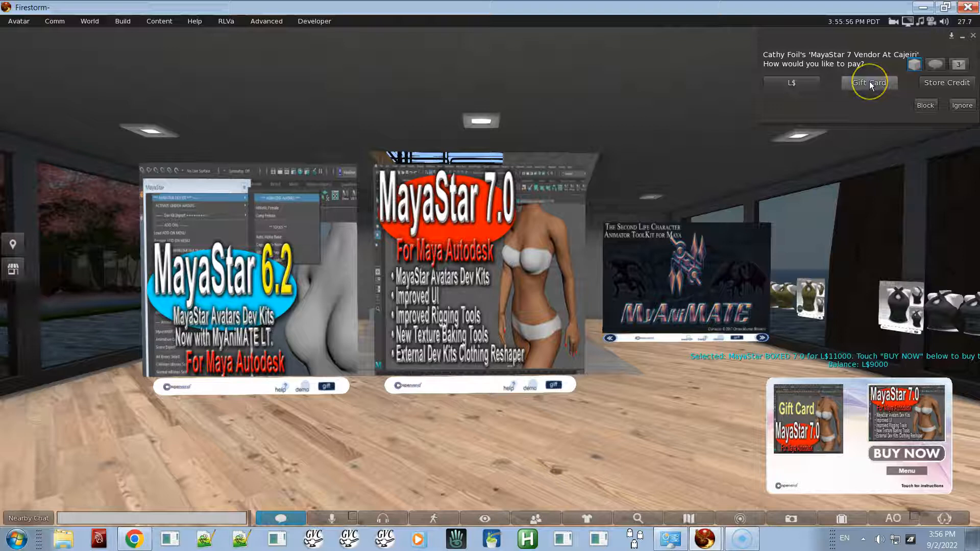
pyautogui.click(868, 81)
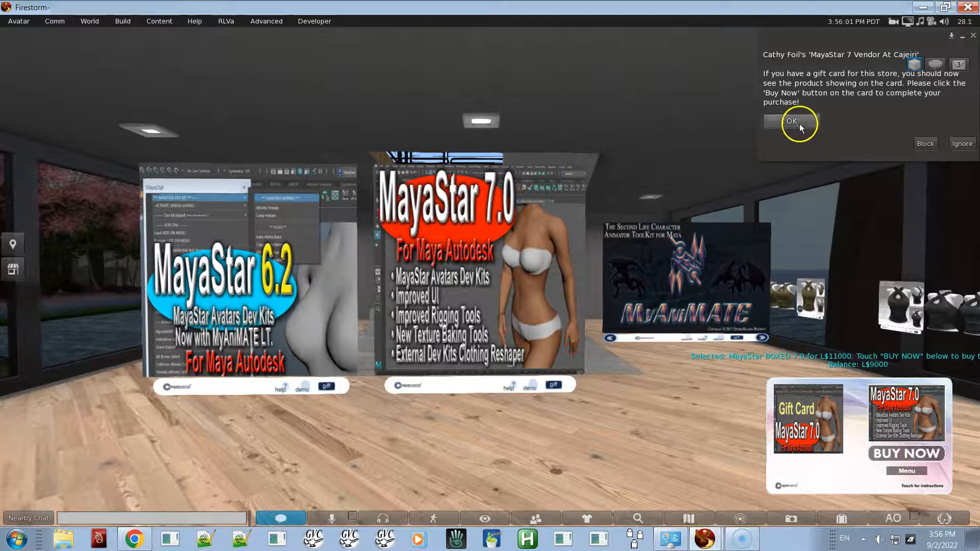
pyautogui.click(791, 120)
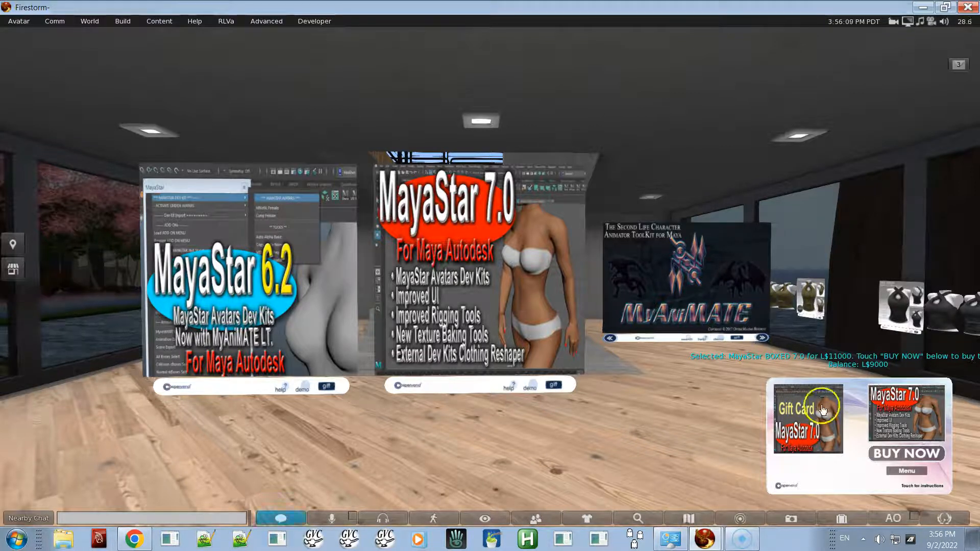
pyautogui.moveTo(860, 431)
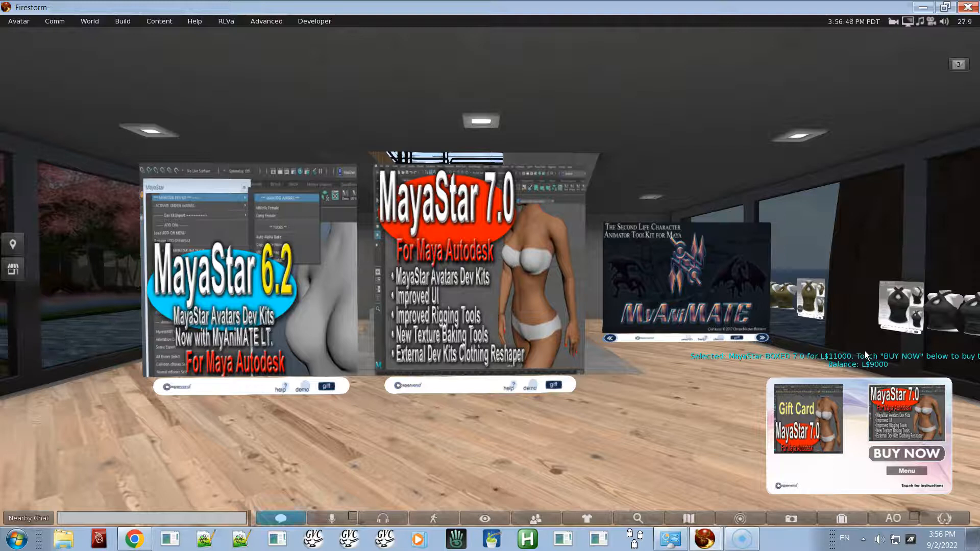
pyautogui.click(275, 324)
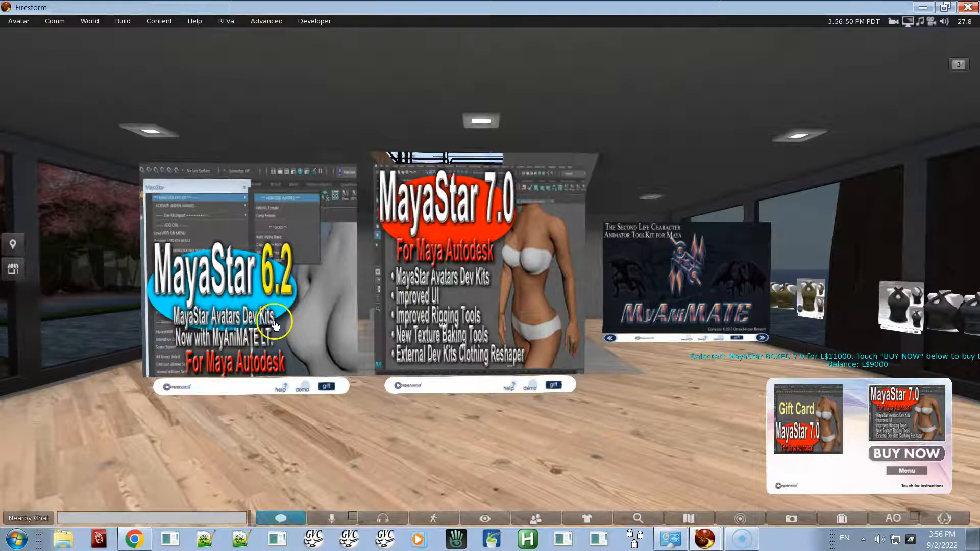
pyautogui.moveTo(281, 303)
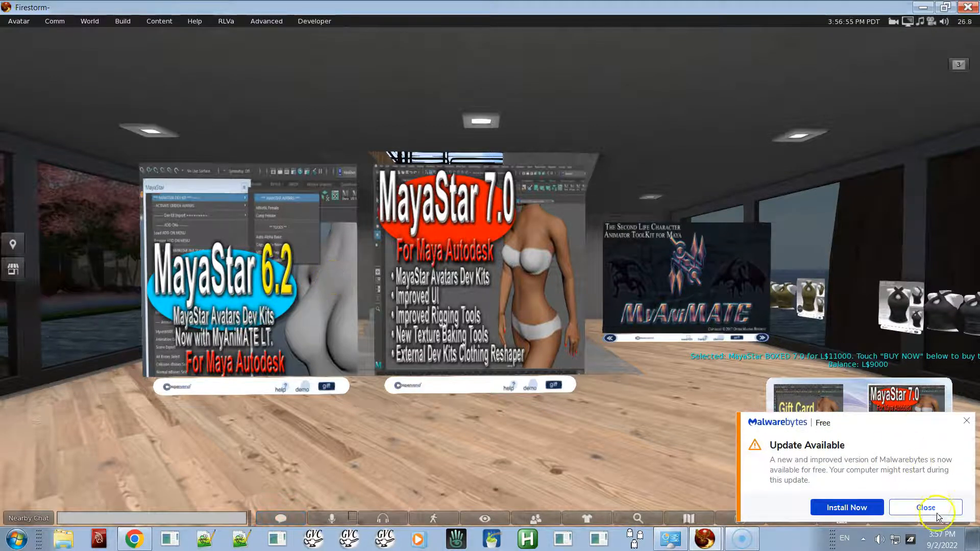
# Dismiss the Malwarebytes update notice and refocus on the MayaStar 7.0 gift card vendor
pyautogui.click(927, 508)
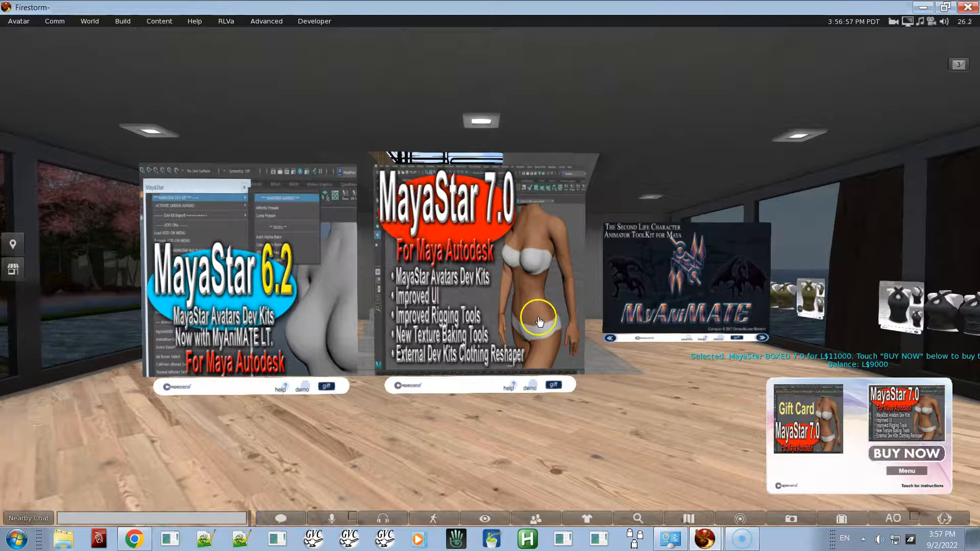
pyautogui.moveTo(434, 313)
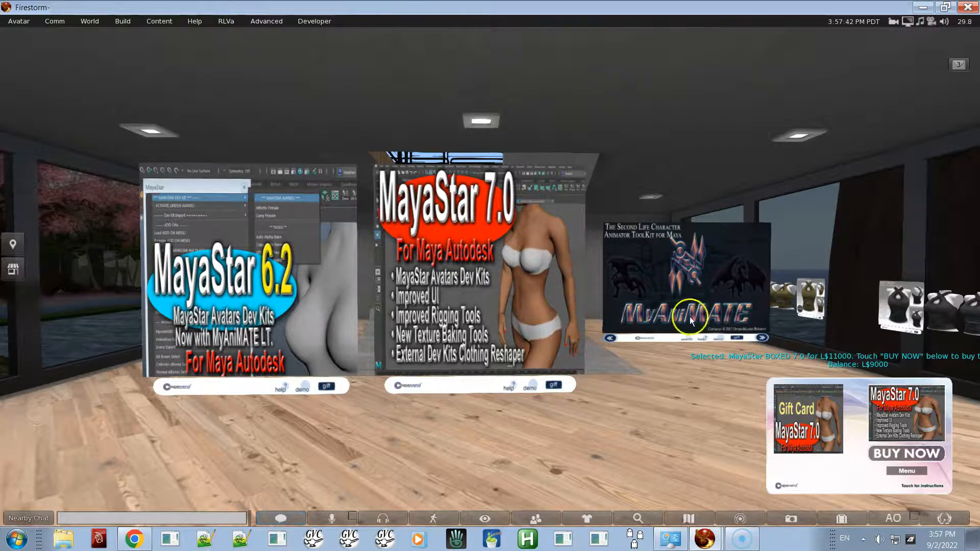
pyautogui.moveTo(648, 289)
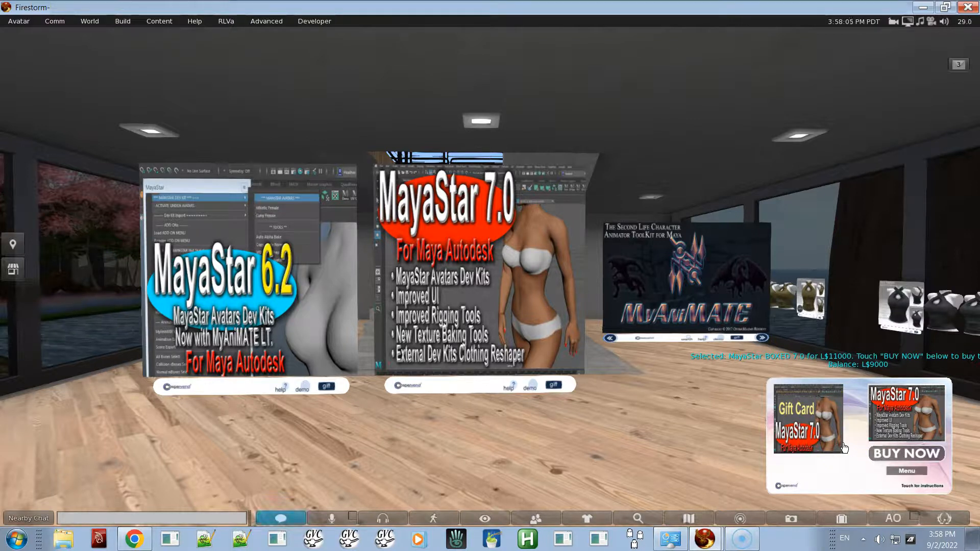
pyautogui.moveTo(852, 449)
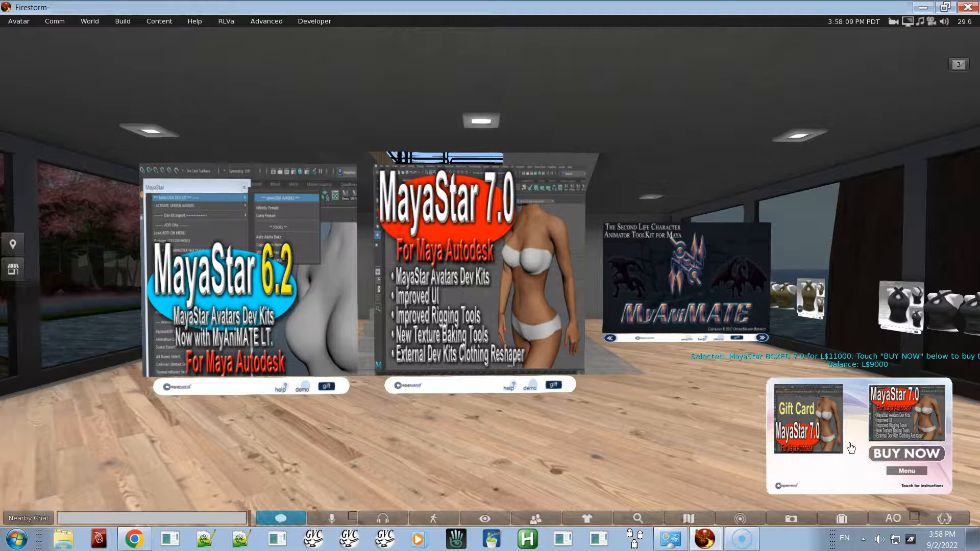
pyautogui.click(270, 313)
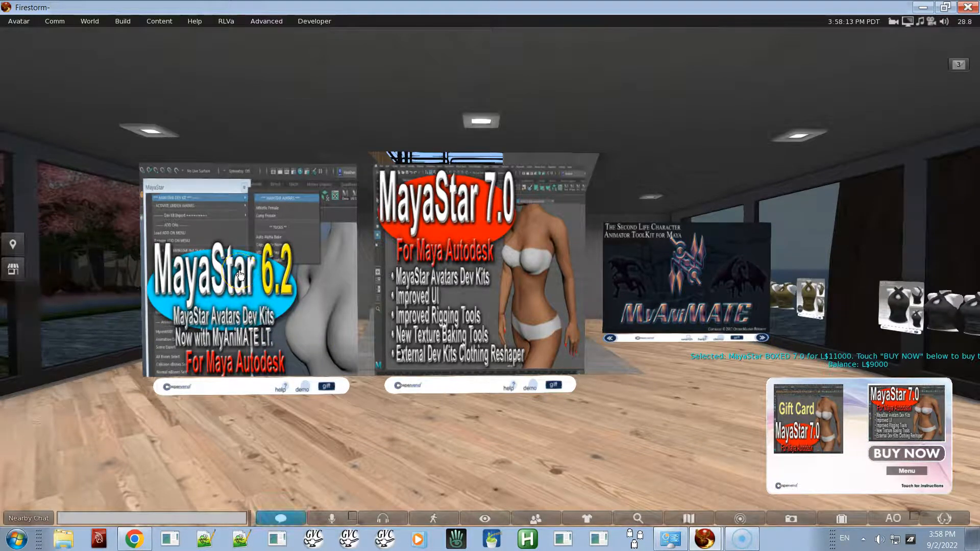
pyautogui.moveTo(107, 283)
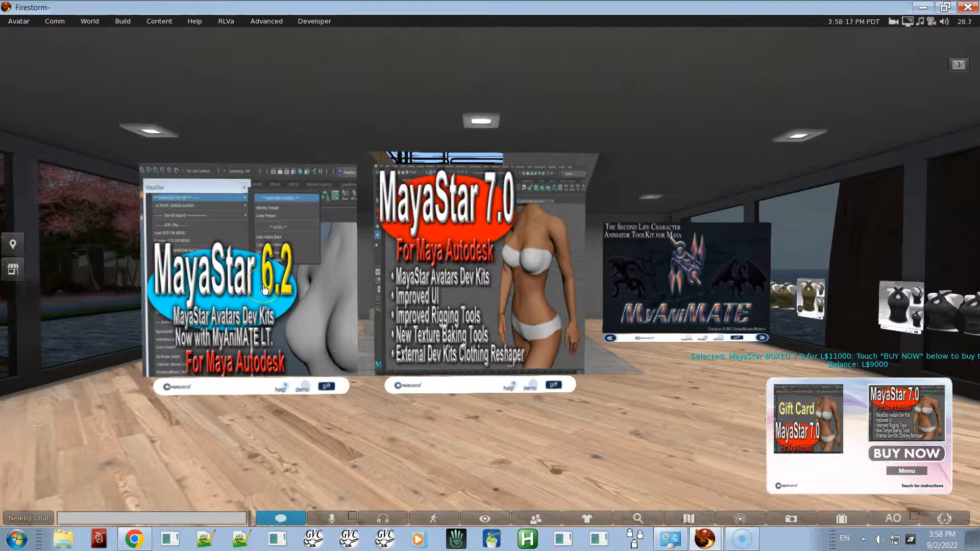
pyautogui.moveTo(285, 308)
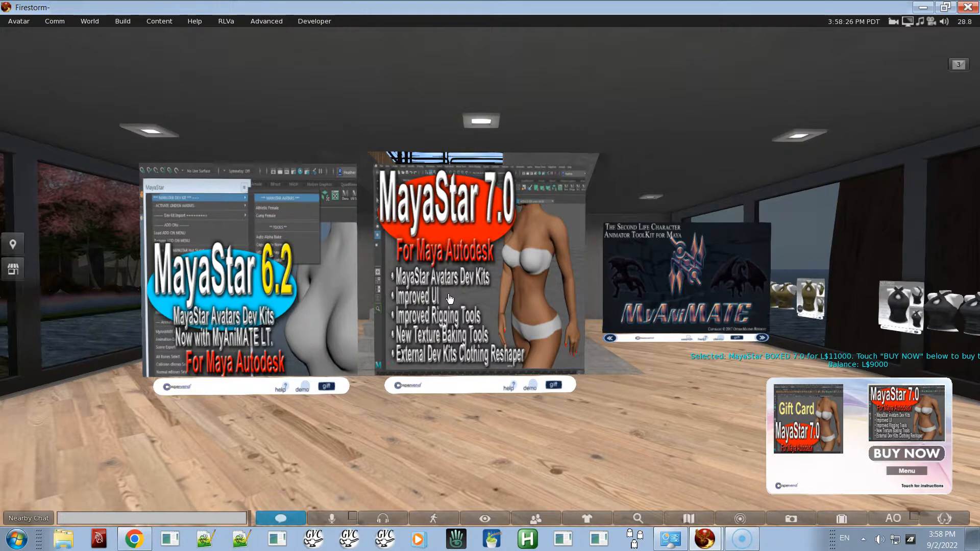
pyautogui.moveTo(391, 367)
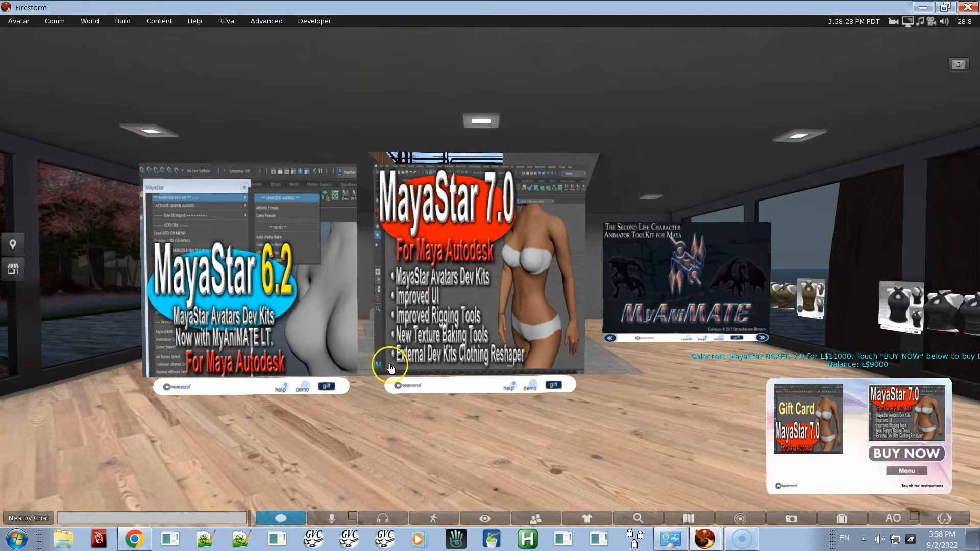